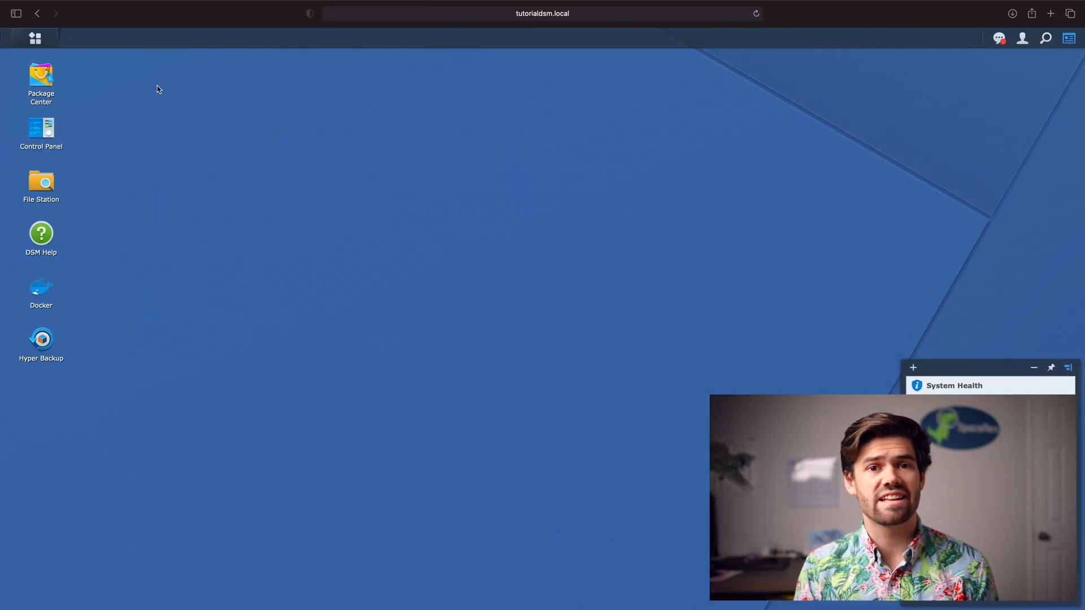
# - Open the DSM Main Menu listing installed packages such as Docker, MariaDB 10 and Plex
pyautogui.click(34, 38)
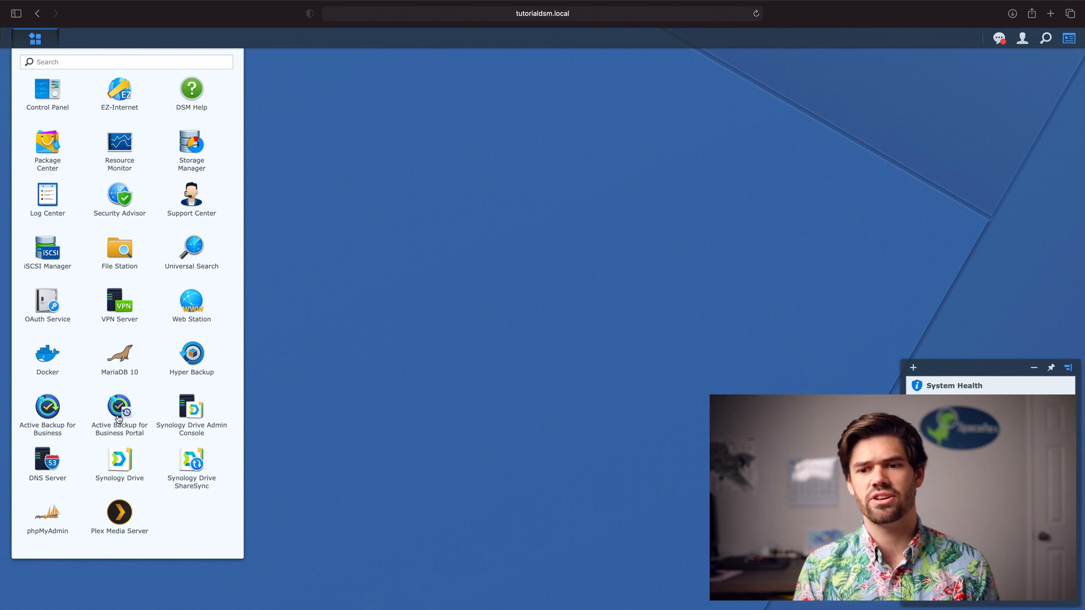
pyautogui.moveTo(62, 408)
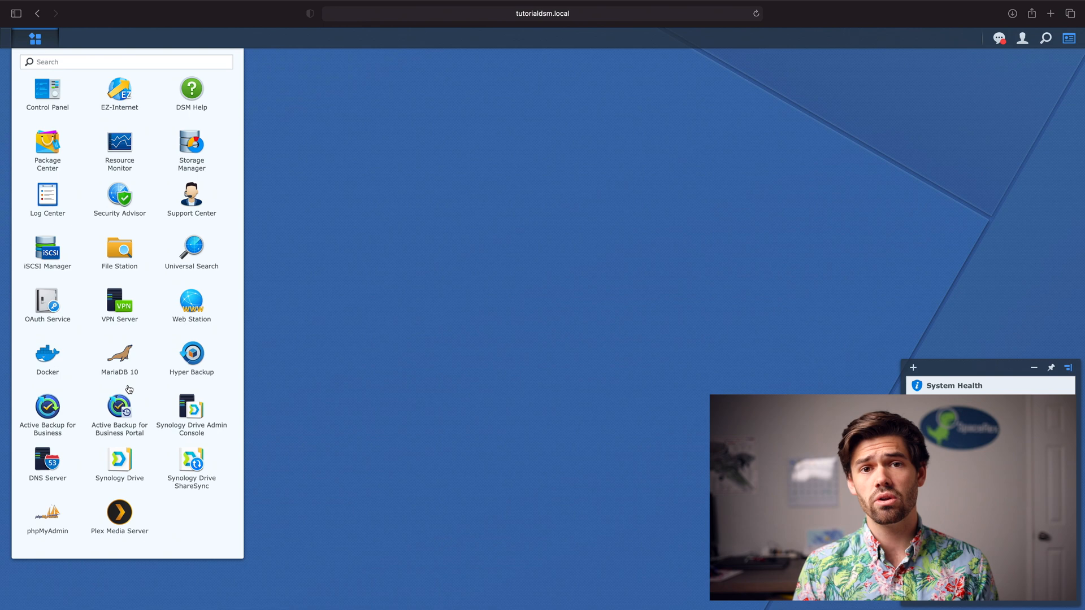
pyautogui.moveTo(161, 388)
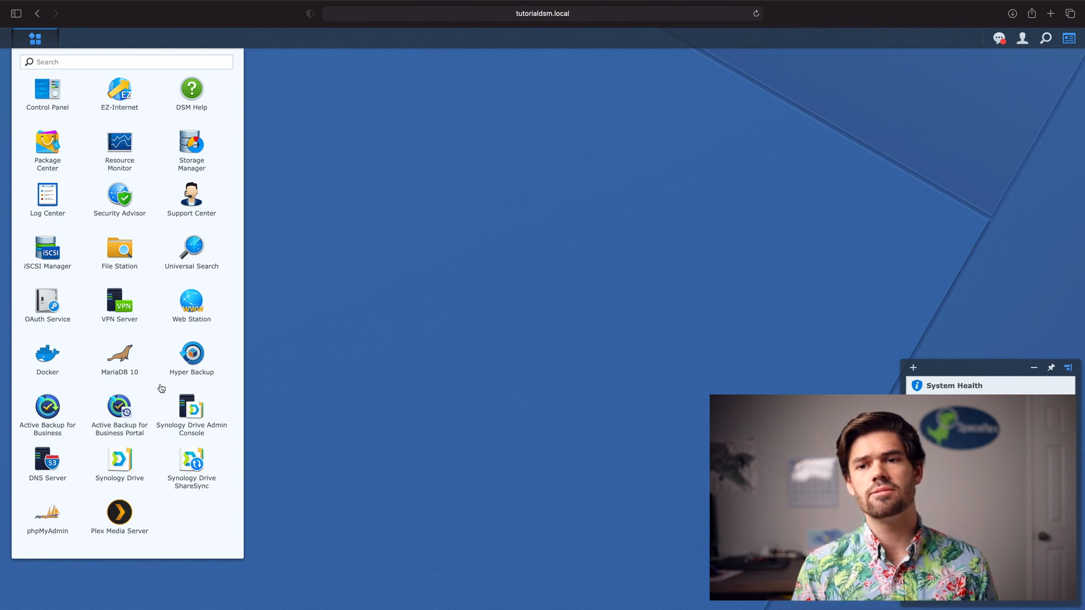
pyautogui.moveTo(129, 390)
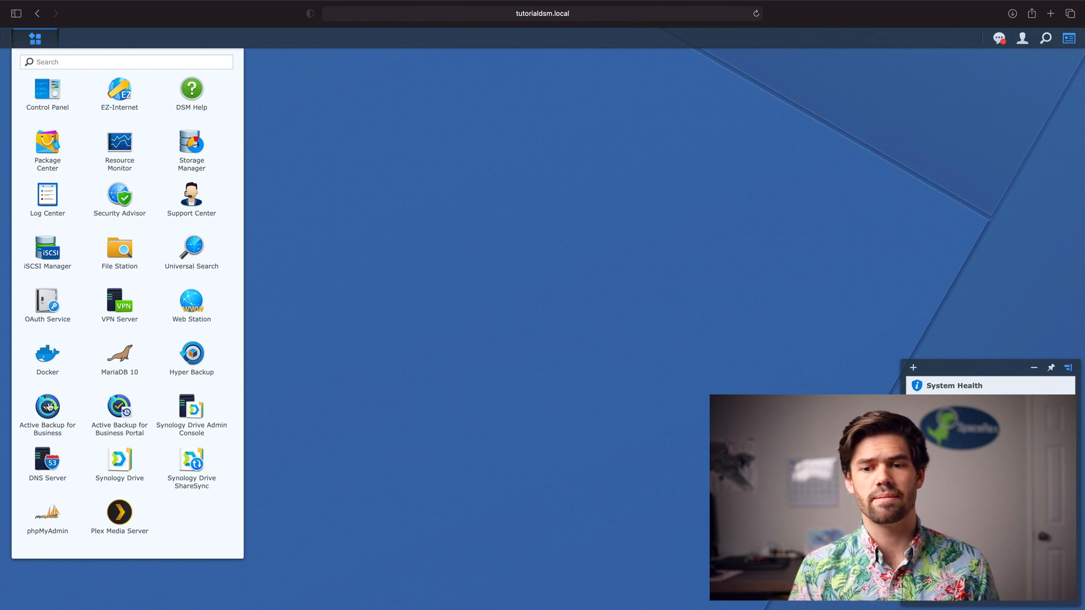
# - Launch Active Backup for Business from the Main Menu and move its window higher
pyautogui.click(47, 409)
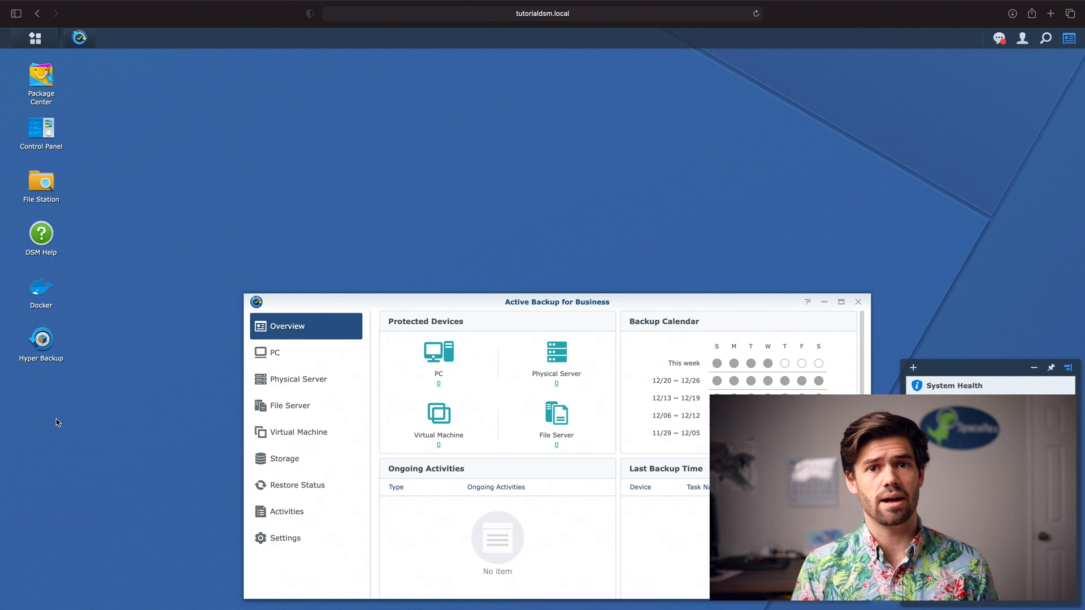
pyautogui.moveTo(125, 383)
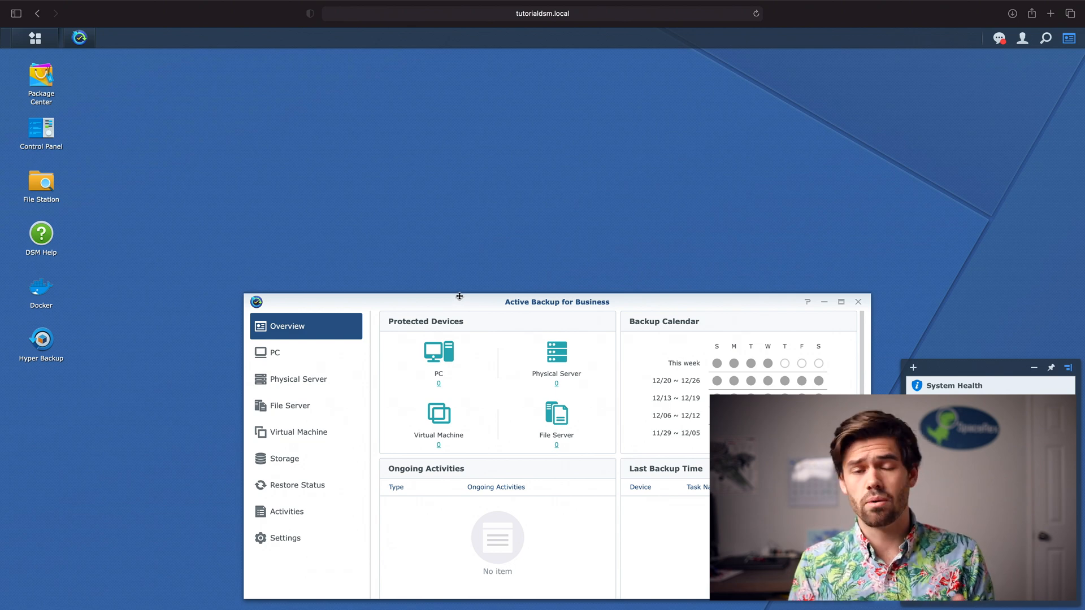
pyautogui.moveTo(456, 434)
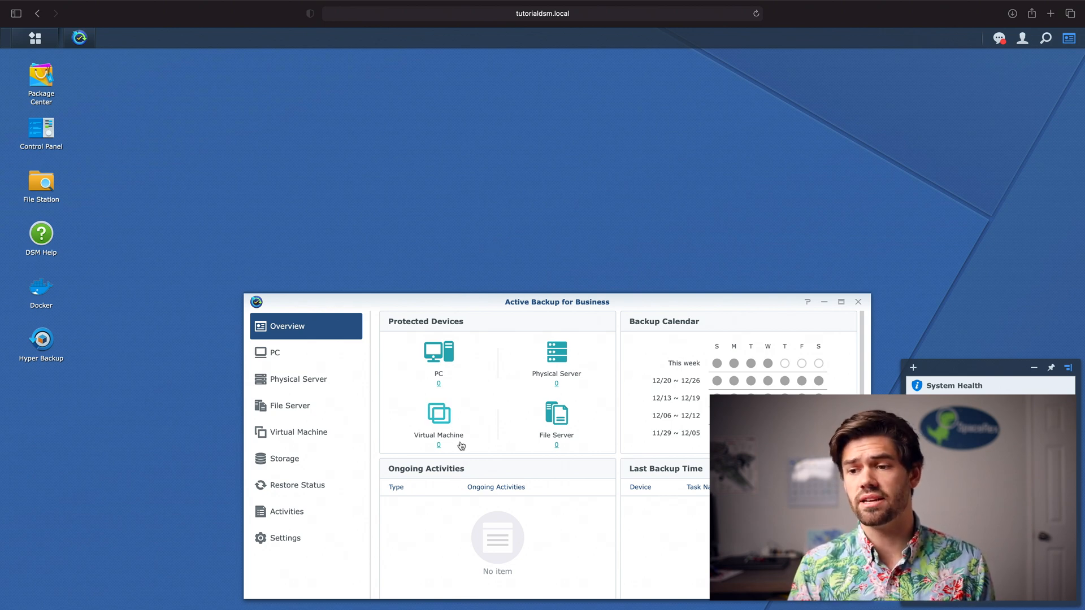
pyautogui.moveTo(556, 302); pyautogui.dragTo(469, 141)
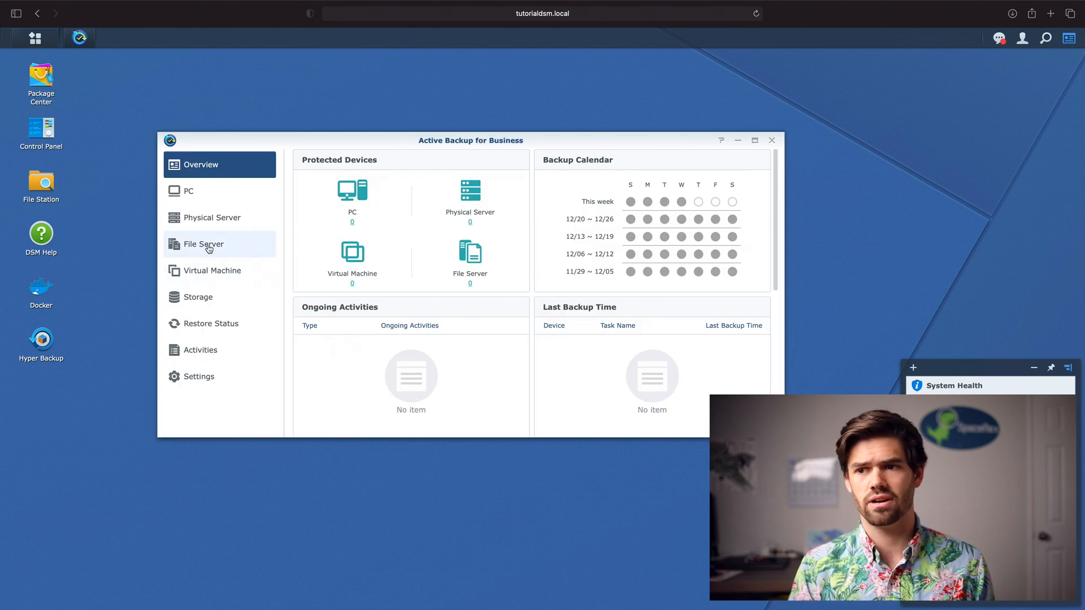
# - Go to the File Server section and start the Add Server wizard with SMB selected
pyautogui.click(204, 243)
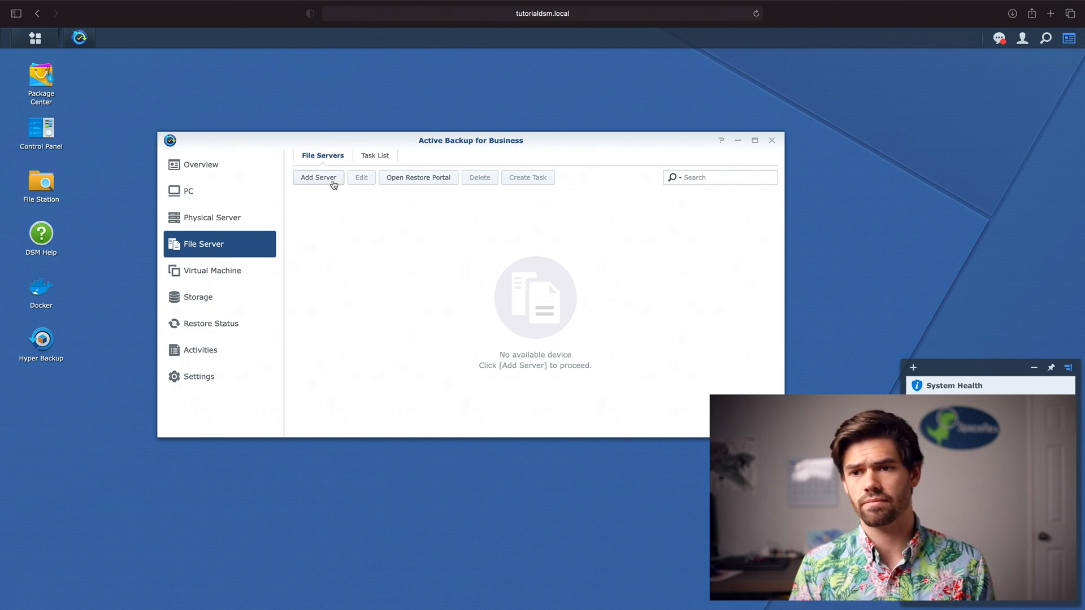
pyautogui.click(318, 177)
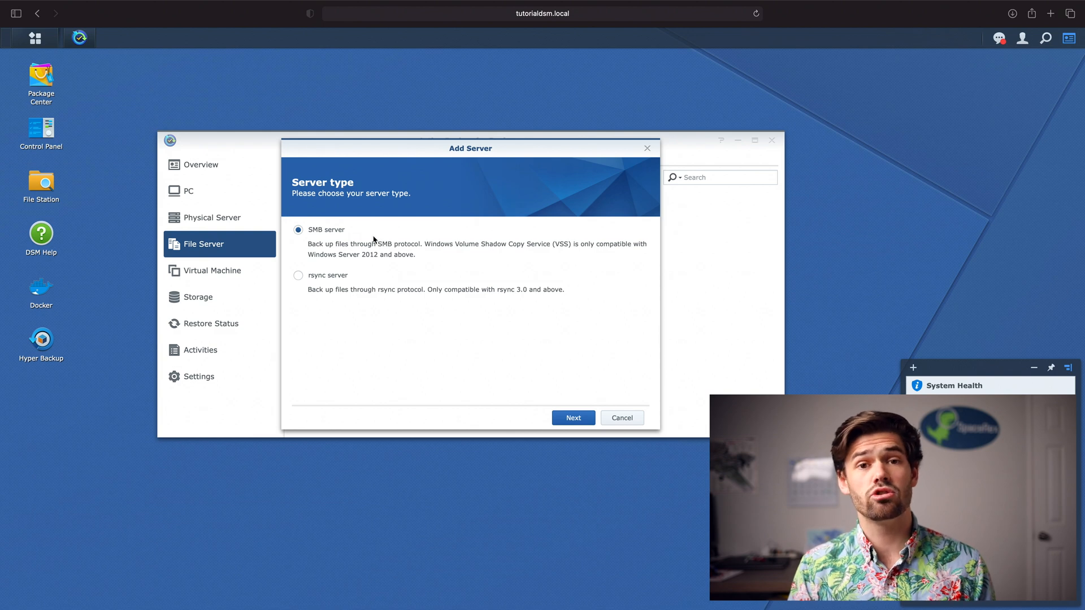
pyautogui.moveTo(351, 254)
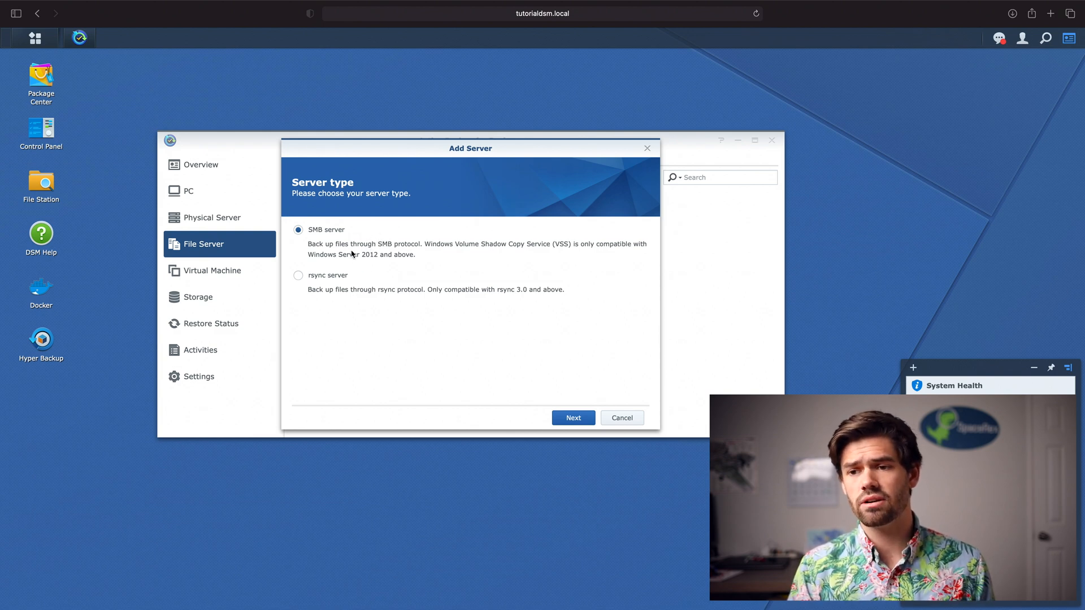
pyautogui.moveTo(338, 318)
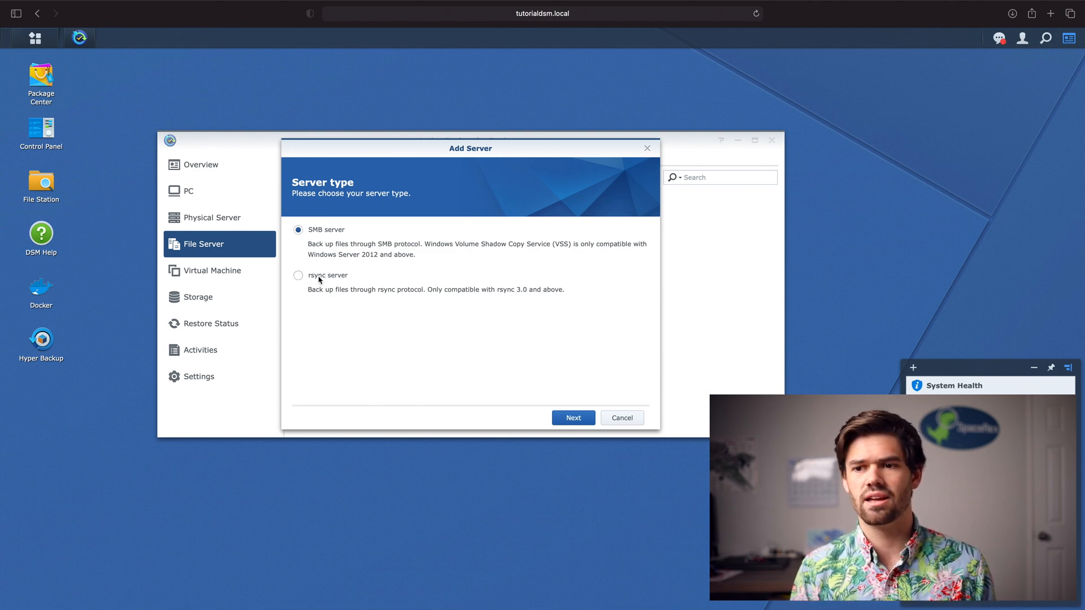
pyautogui.moveTo(298, 313)
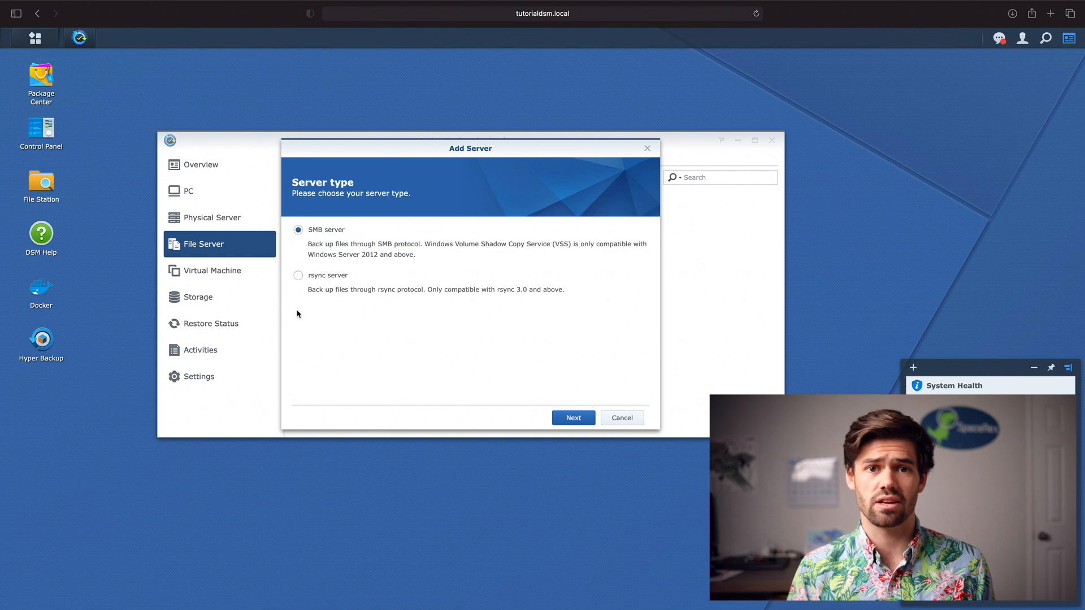
pyautogui.moveTo(434, 221)
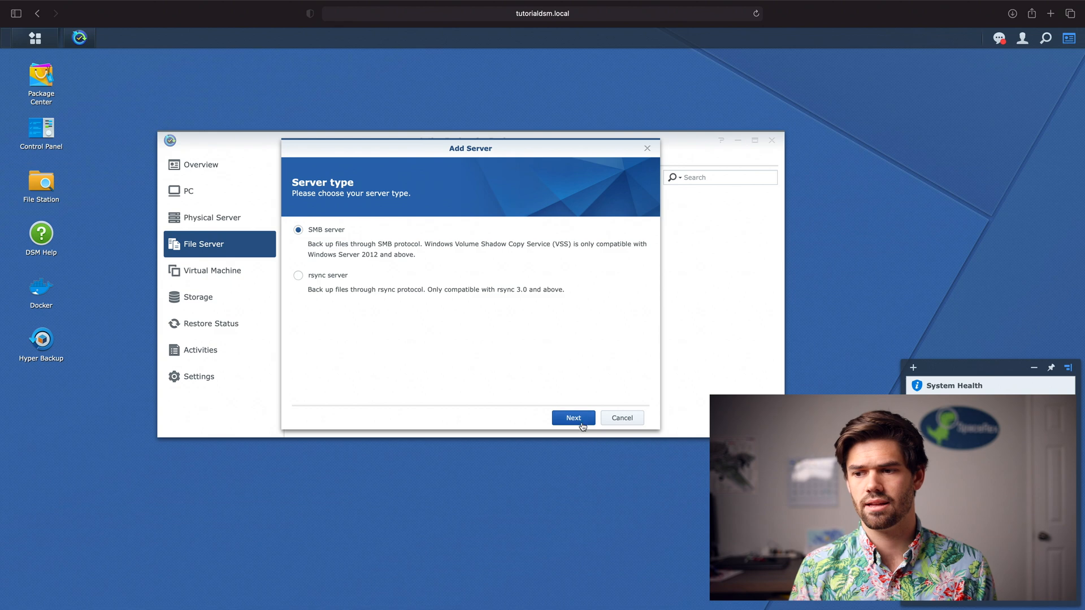
# - Add SMB server 10.0.1.41 with account Will and its password, and agree to create backup tasks
pyautogui.click(573, 418)
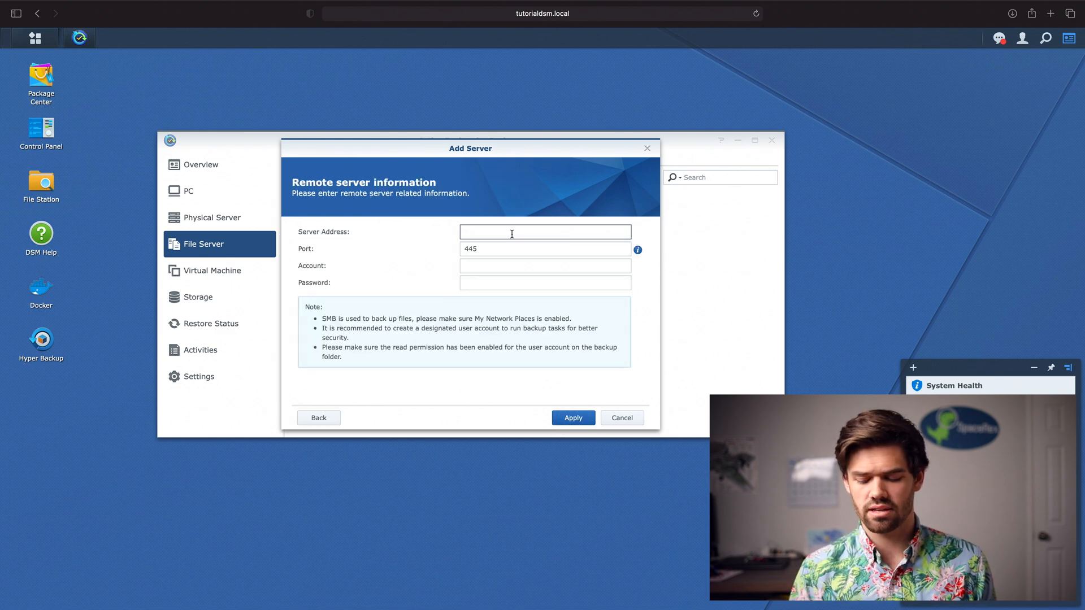
pyautogui.write('10.0.1.42')
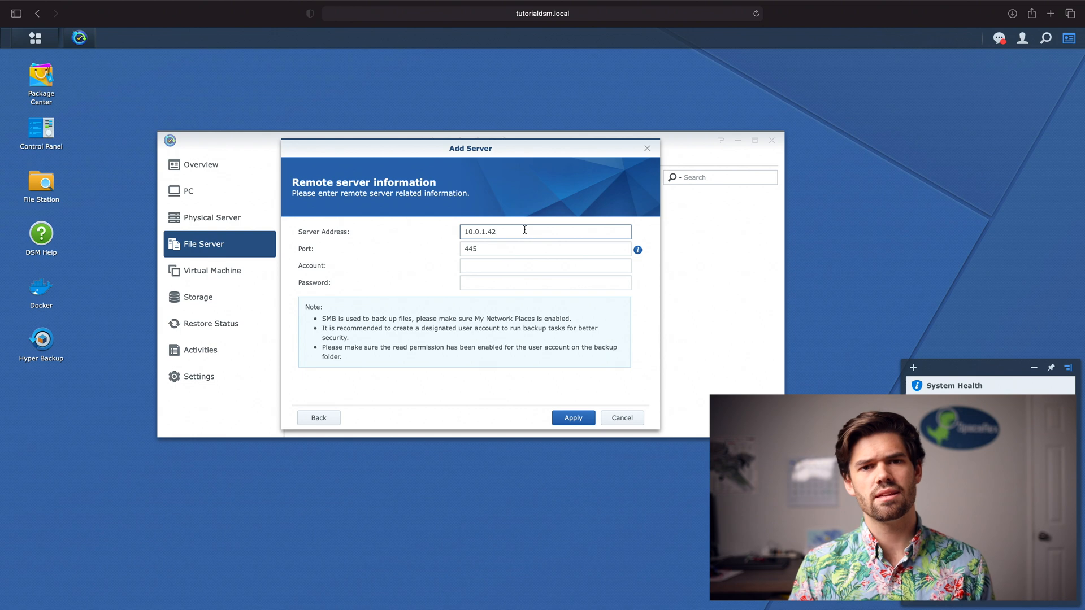
pyautogui.moveTo(524, 228)
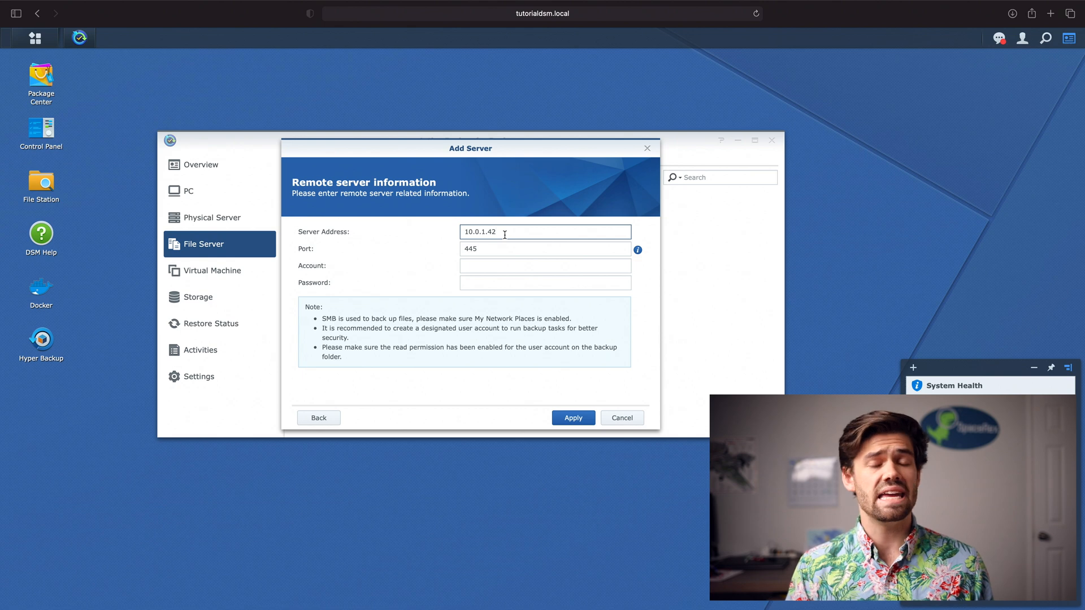
pyautogui.click(544, 266)
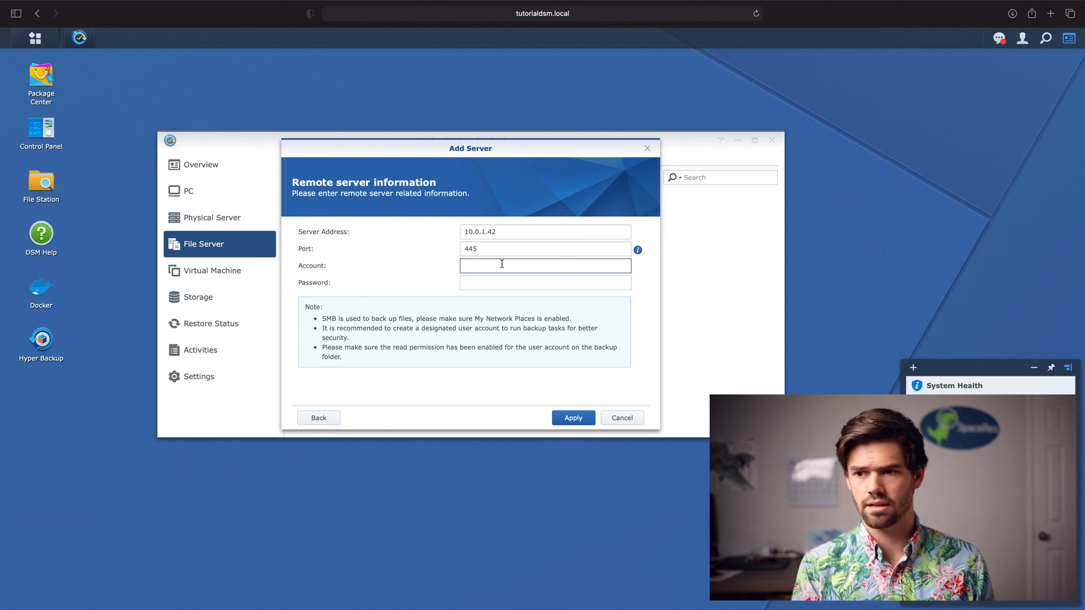
pyautogui.write('Will')
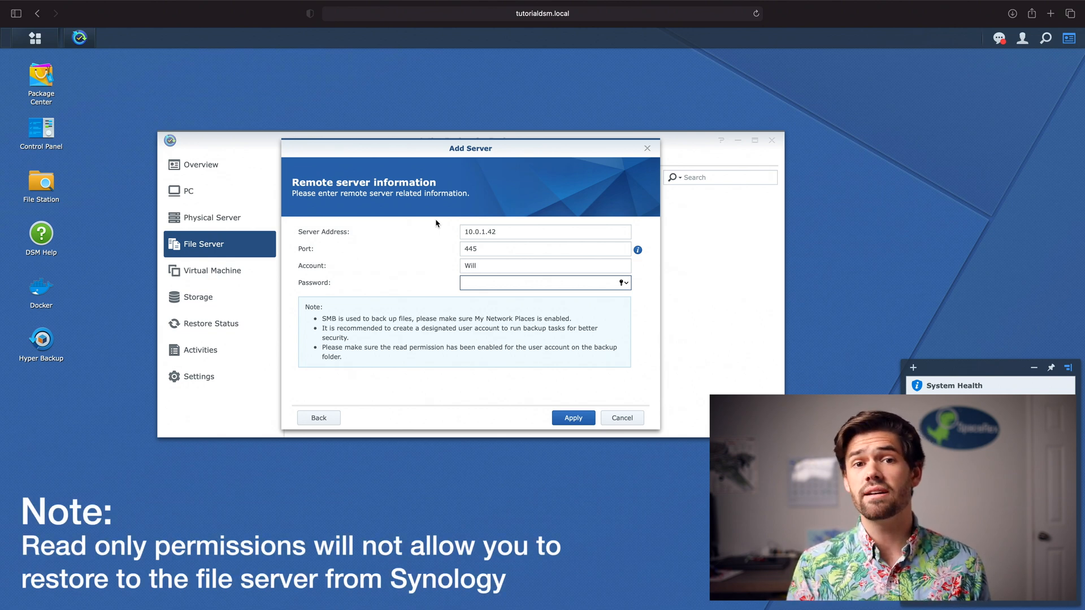
pyautogui.click(545, 283)
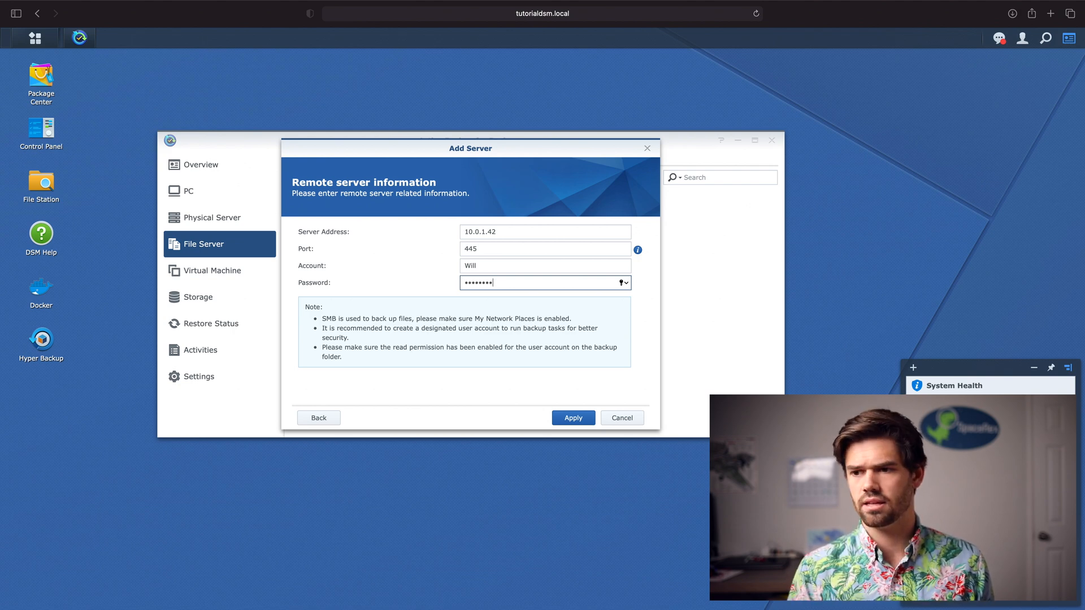
pyautogui.click(573, 417)
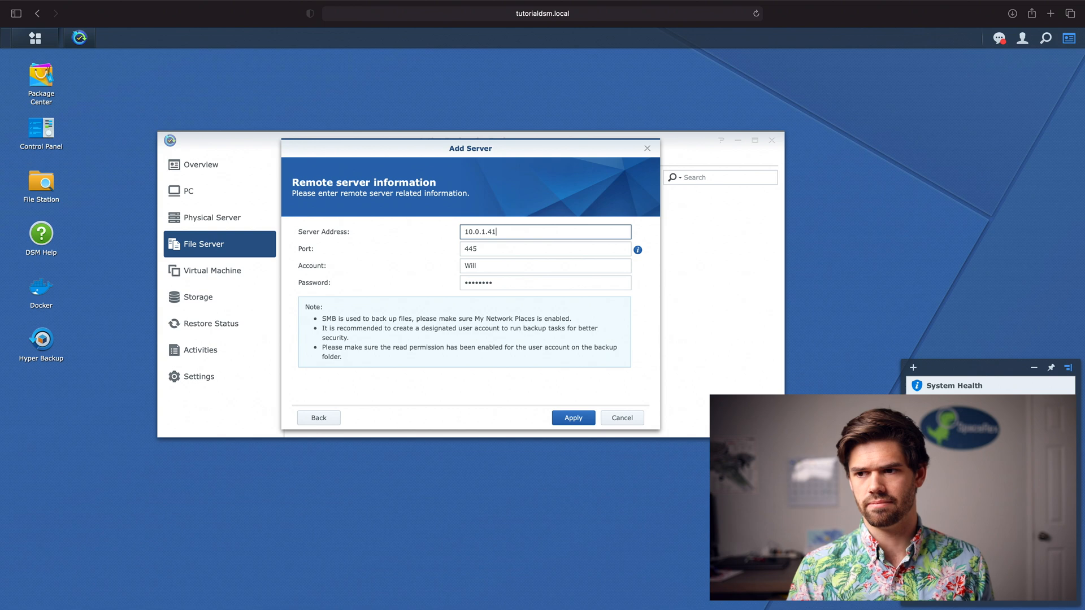
pyautogui.click(572, 417)
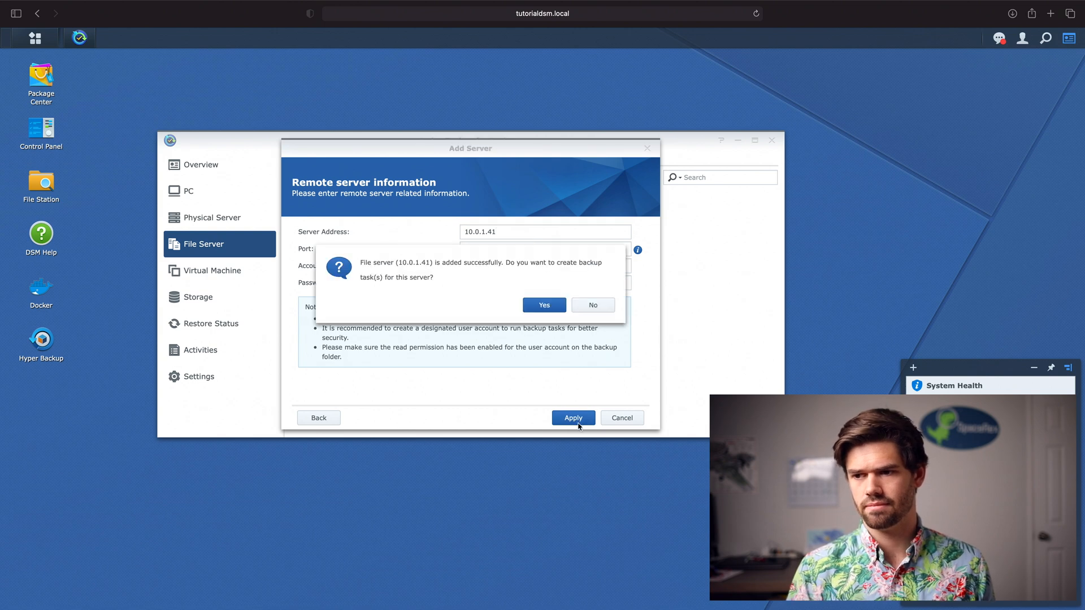
pyautogui.moveTo(374, 255)
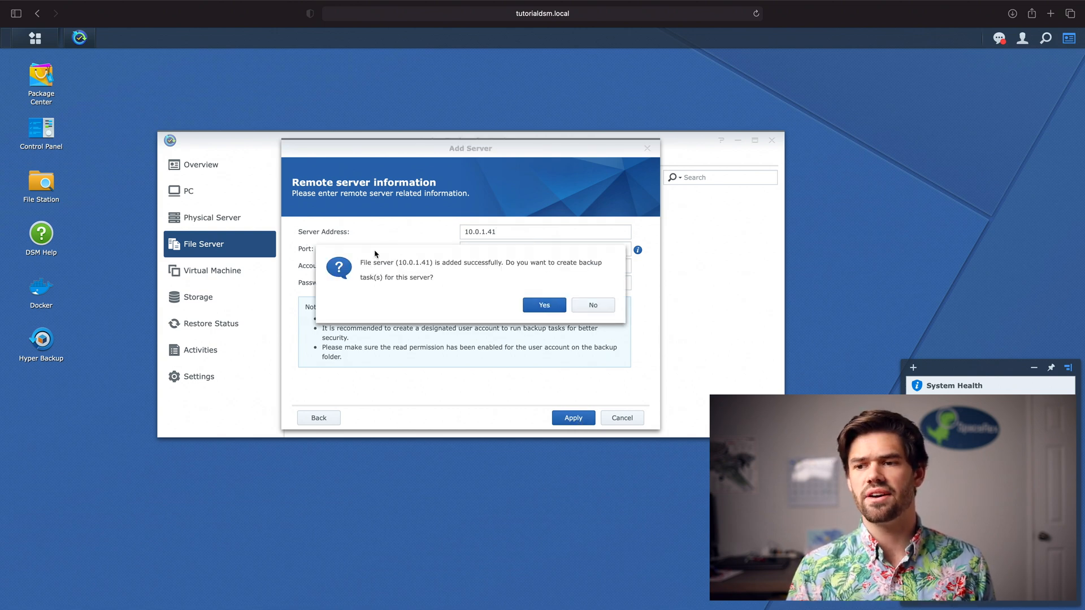
pyautogui.moveTo(511, 266)
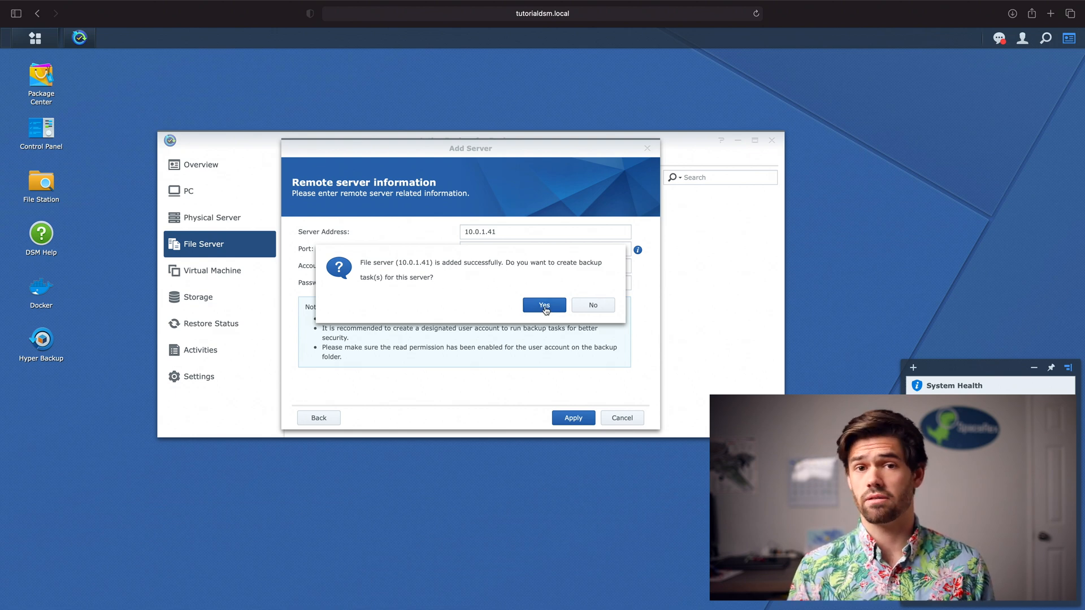
pyautogui.click(544, 306)
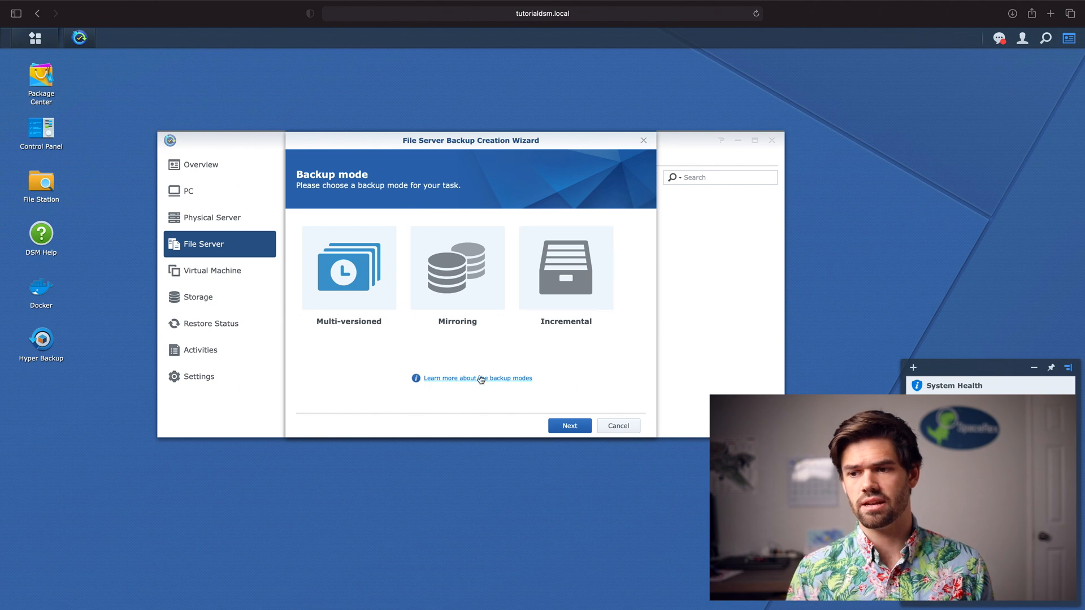
# - Keep Multi-versioned backup mode and continue to source folder selection
pyautogui.click(475, 378)
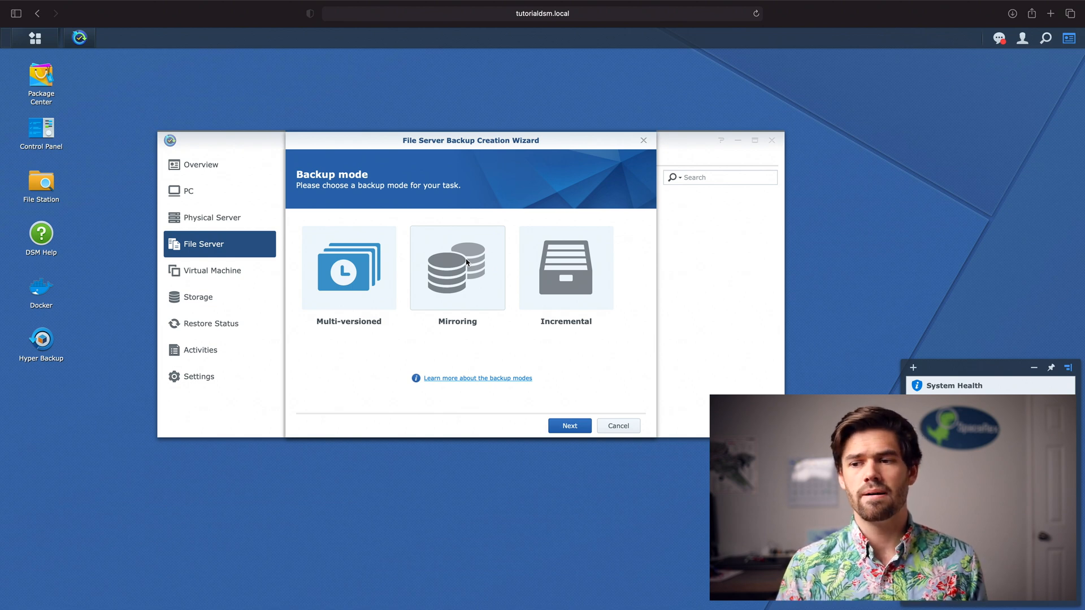
pyautogui.moveTo(456, 270)
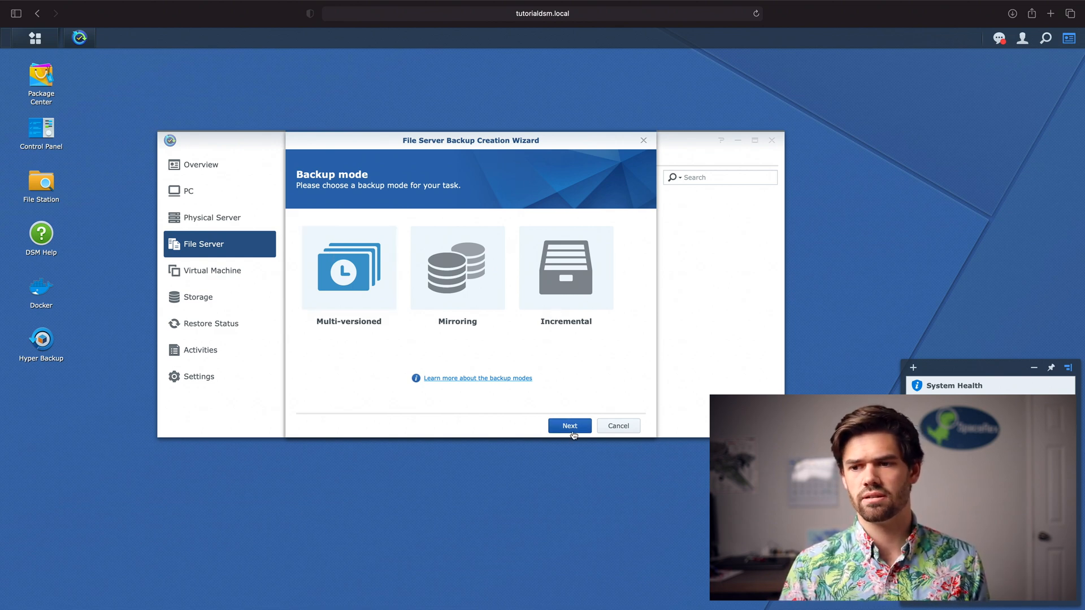
pyautogui.click(568, 425)
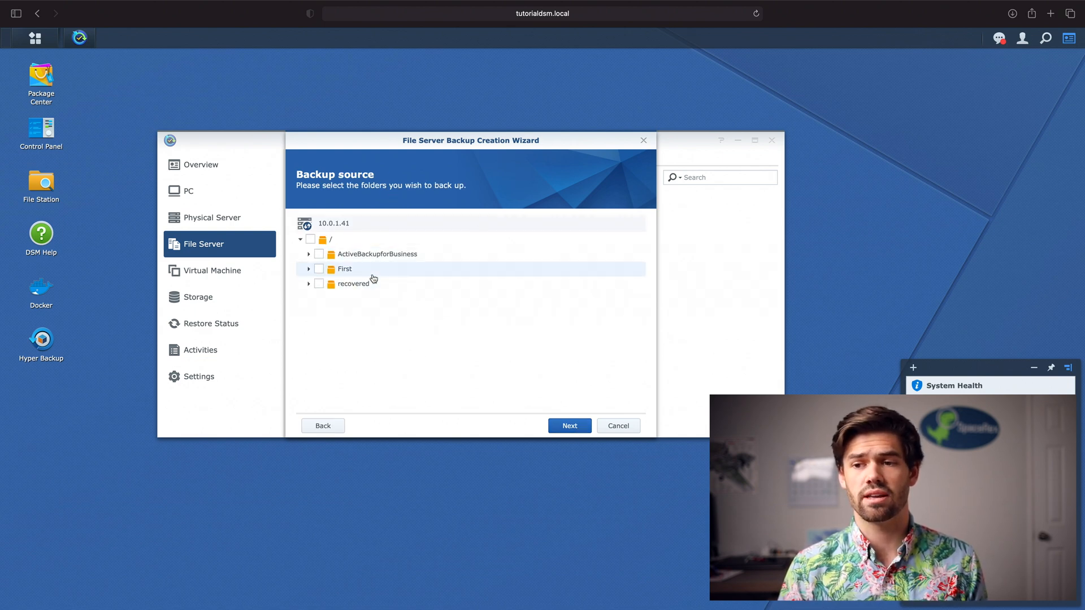
# - Select the First folder as source and name the task 'For Tutorial'
pyautogui.click(319, 268)
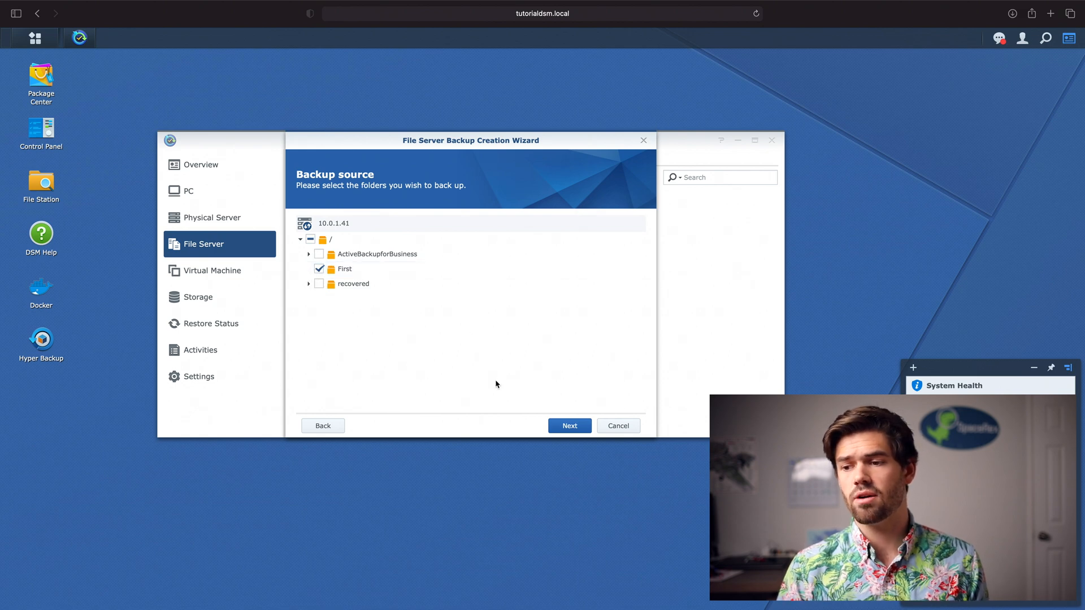
pyautogui.click(569, 425)
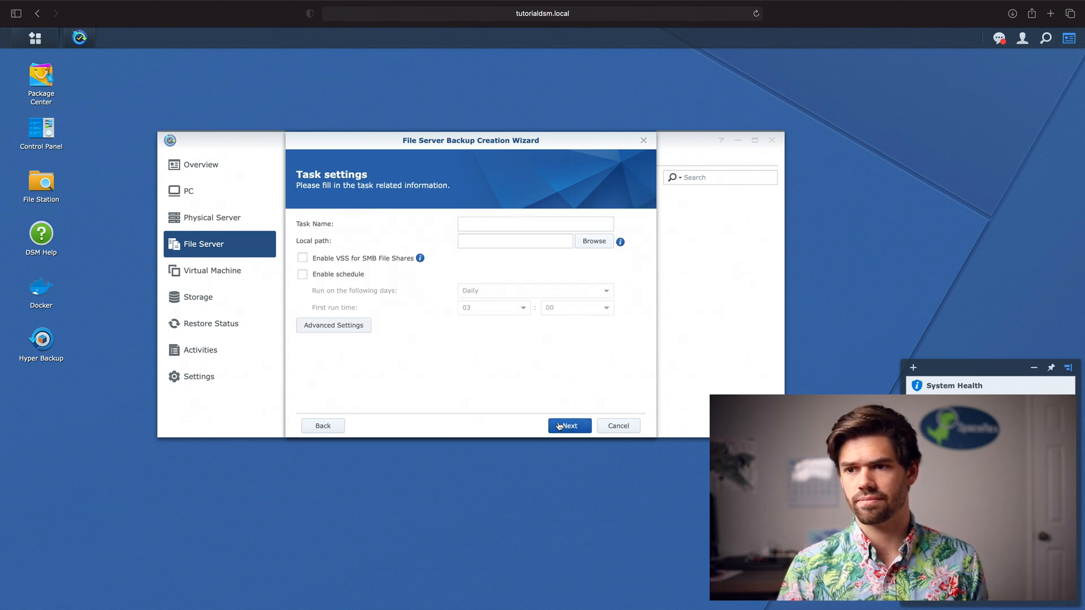
pyautogui.click(535, 224)
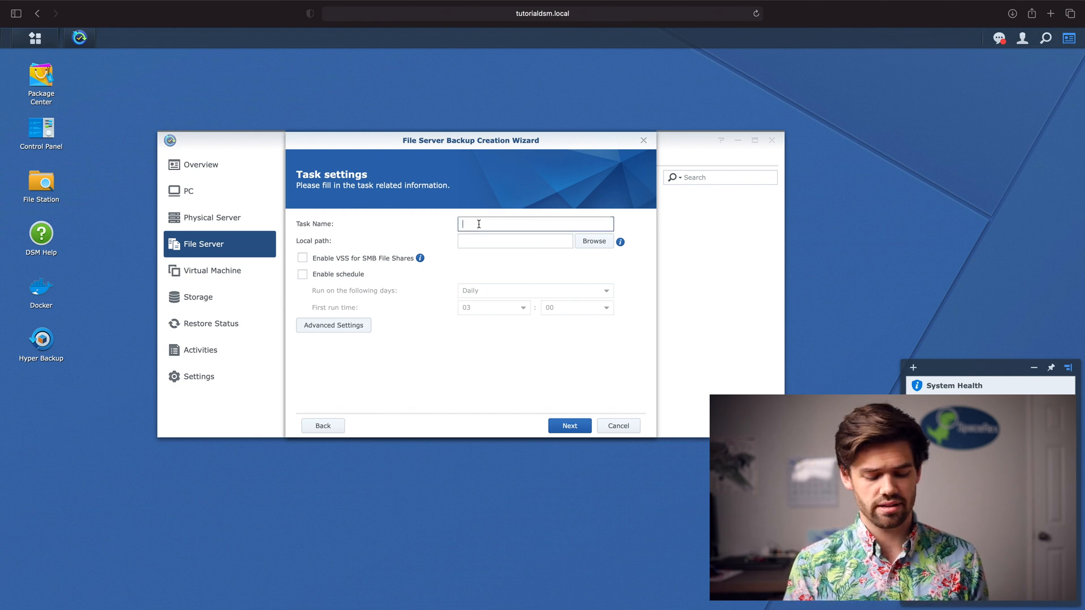
pyautogui.write('For Tut')
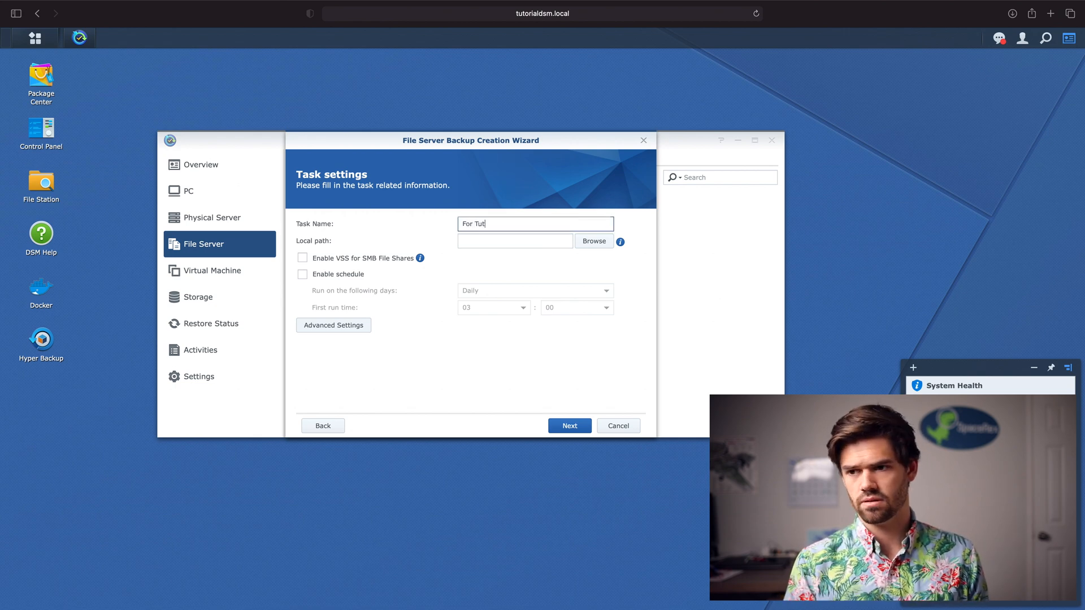
pyautogui.write('orial')
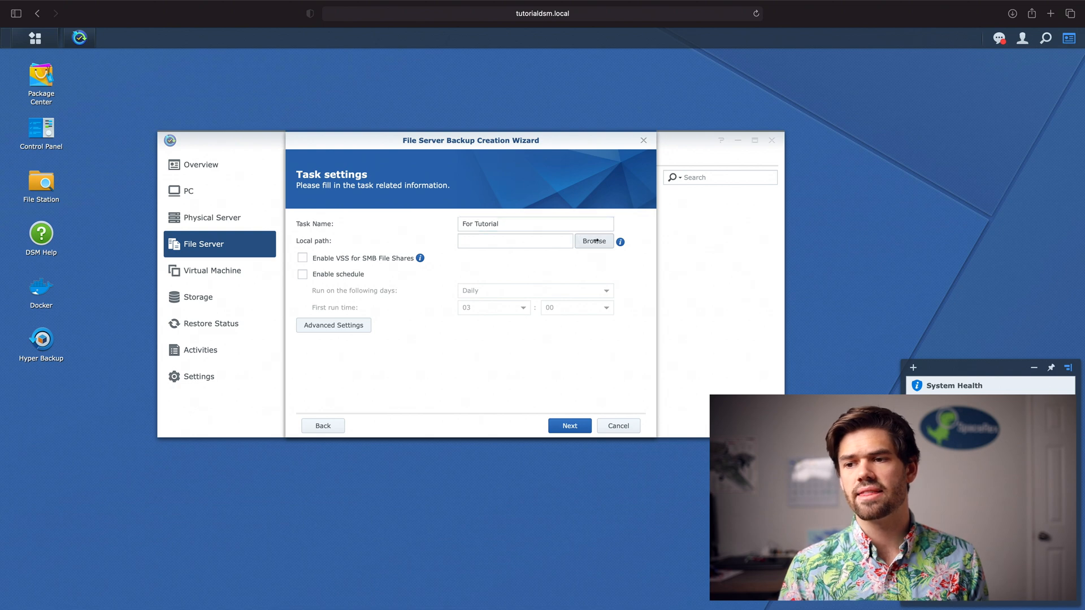
# - Create folder dsm7_backup under ActiveBackupforBusiness and use it as the destination
pyautogui.click(592, 241)
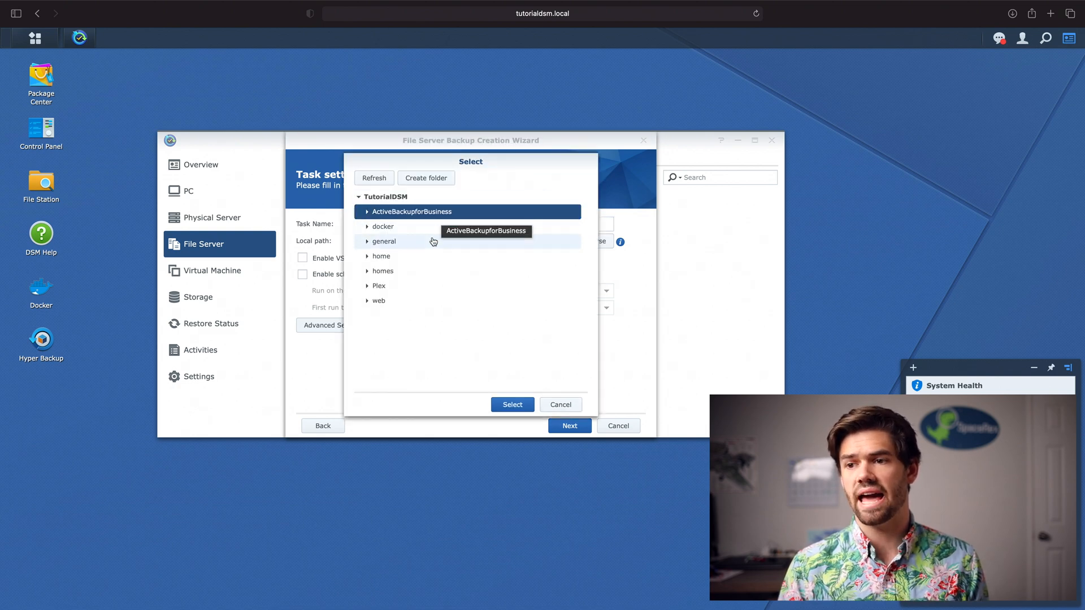
pyautogui.click(425, 178)
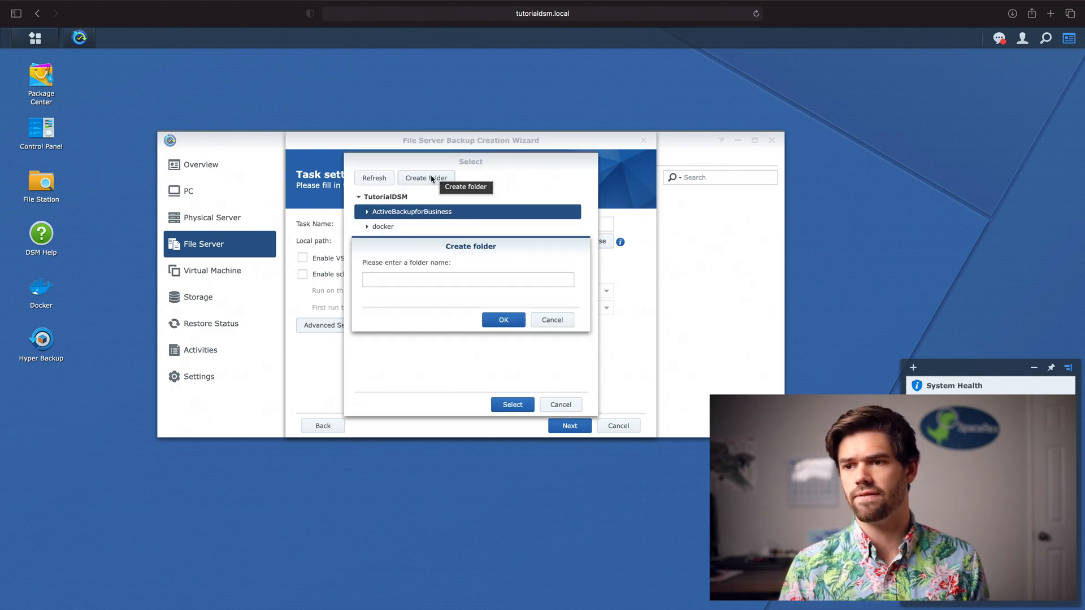
pyautogui.click(467, 280)
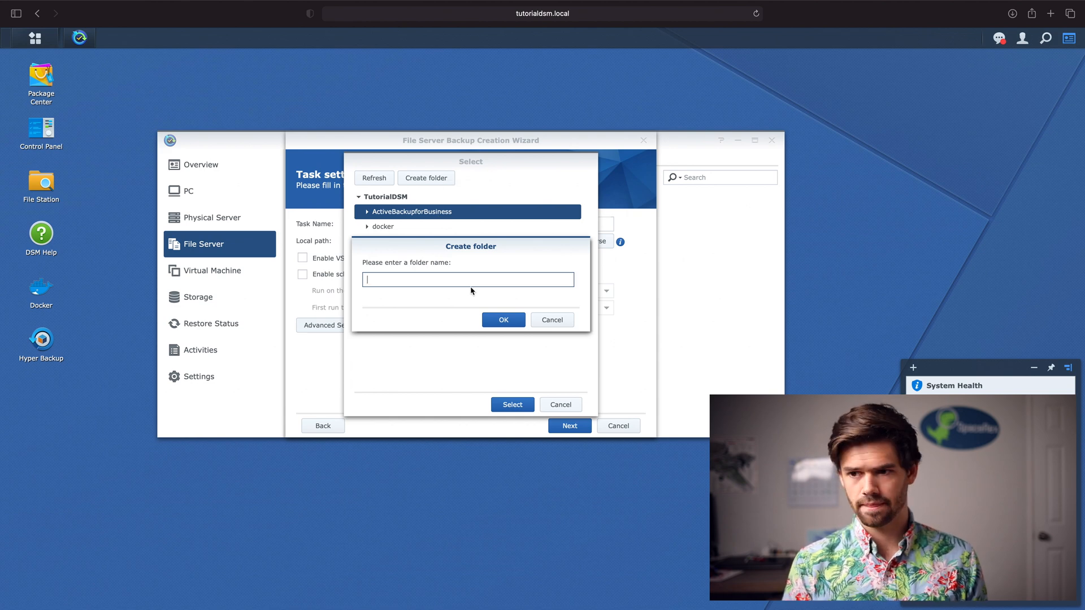
pyautogui.write('dsm7_backup')
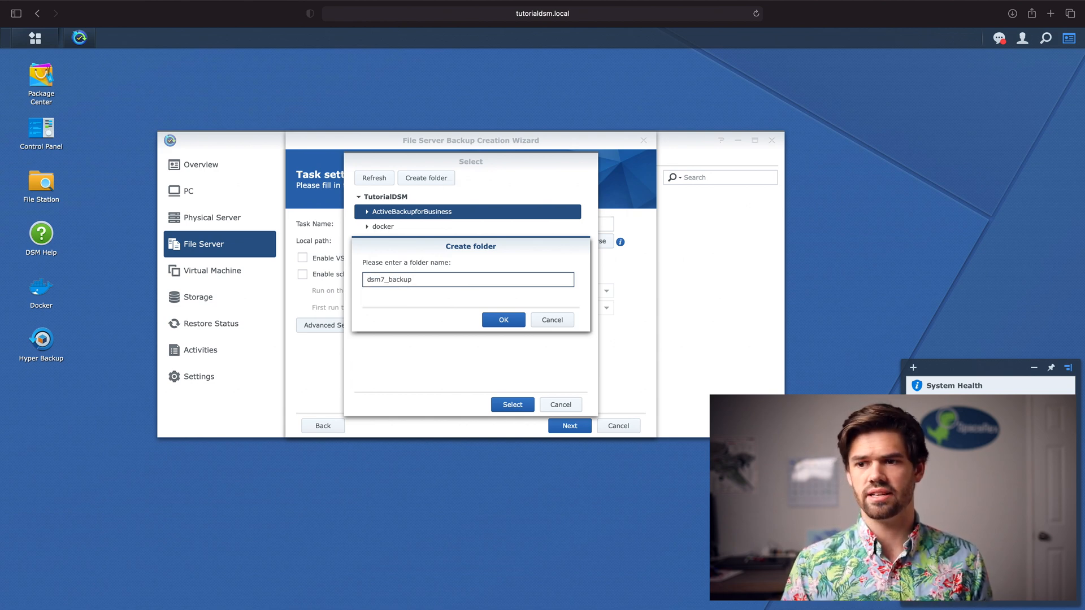
pyautogui.click(503, 320)
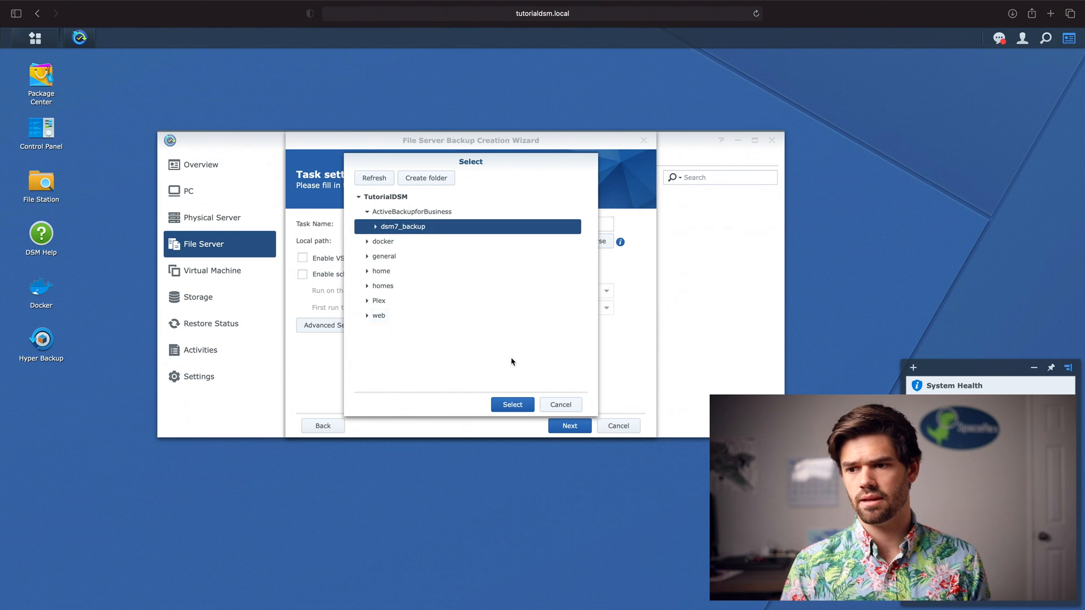
pyautogui.click(512, 404)
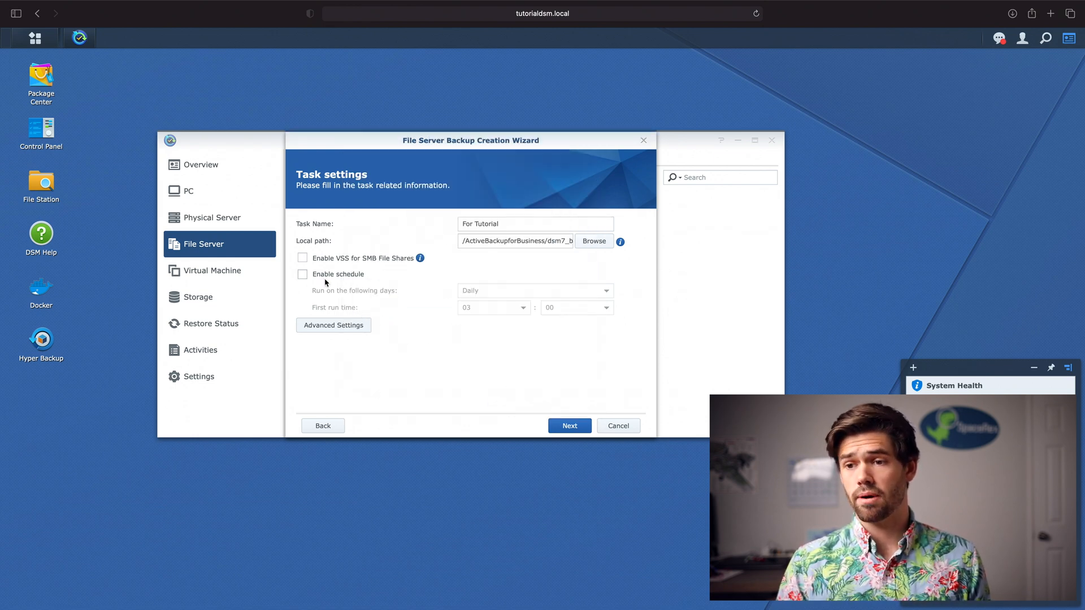
# - Enable the daily 03:00 backup schedule and proceed to retention policy
pyautogui.click(302, 274)
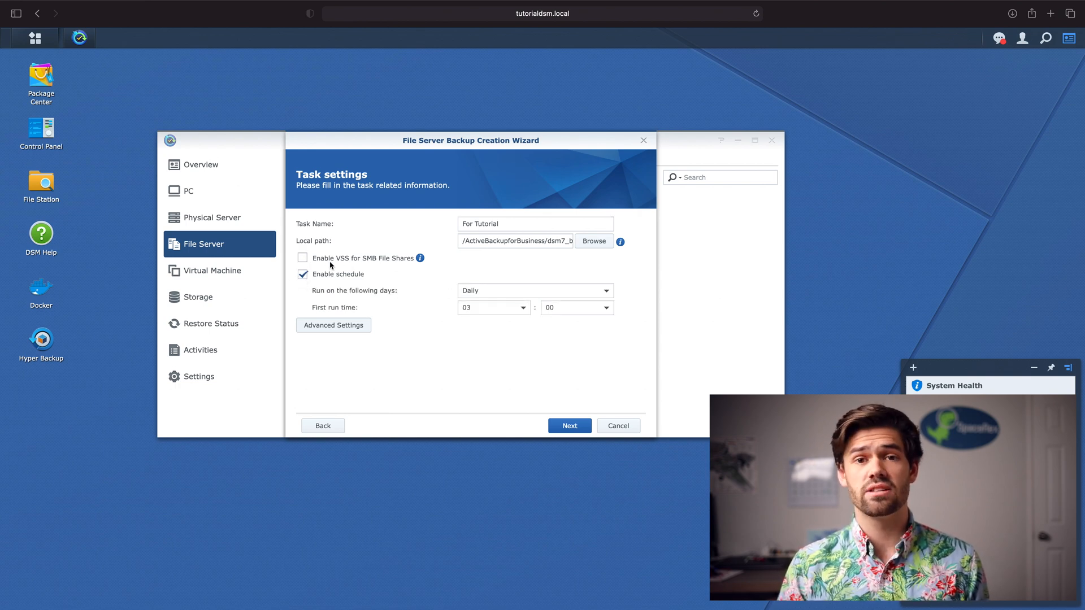
pyautogui.click(302, 274)
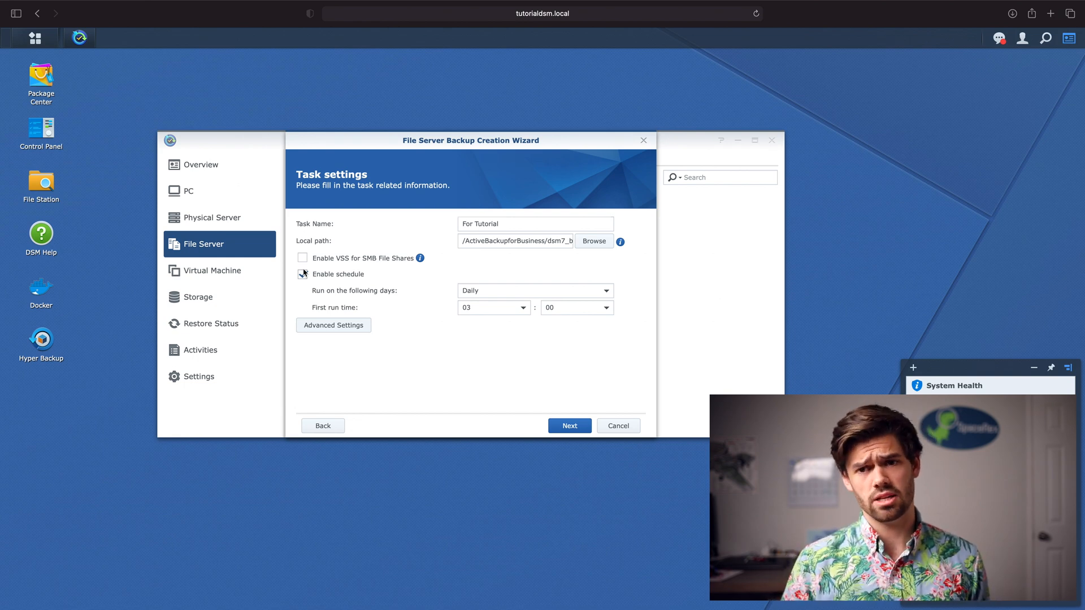
pyautogui.click(302, 274)
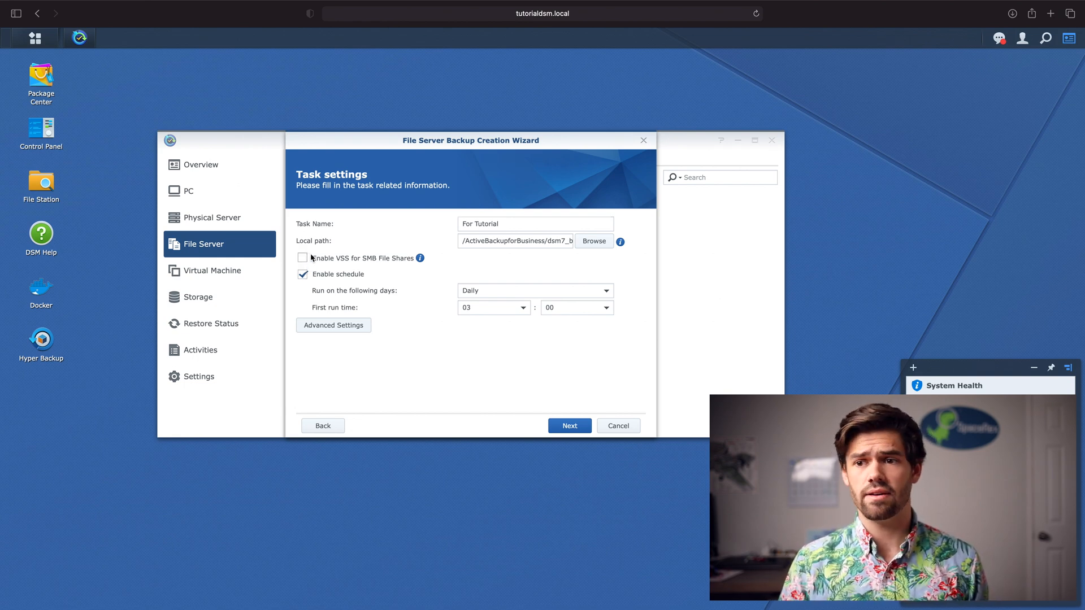
pyautogui.moveTo(310, 260)
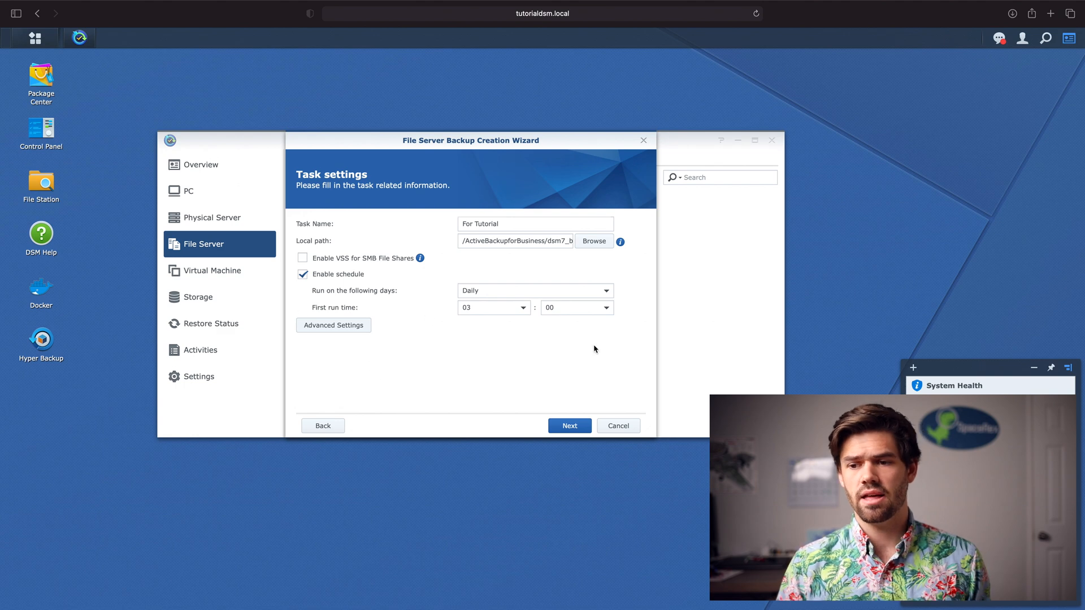
pyautogui.moveTo(466, 283)
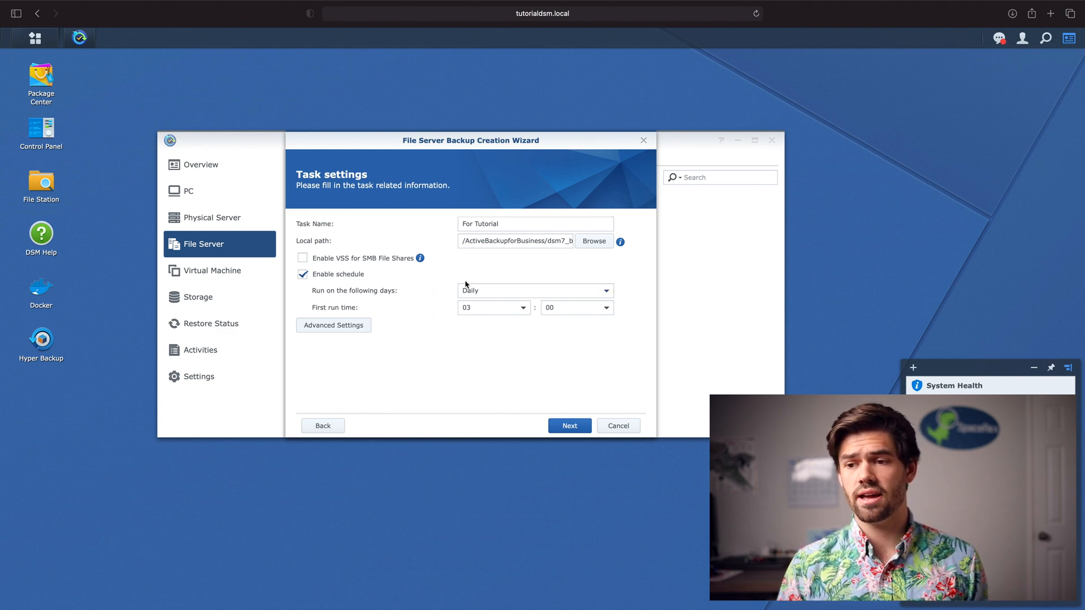
pyautogui.click(569, 425)
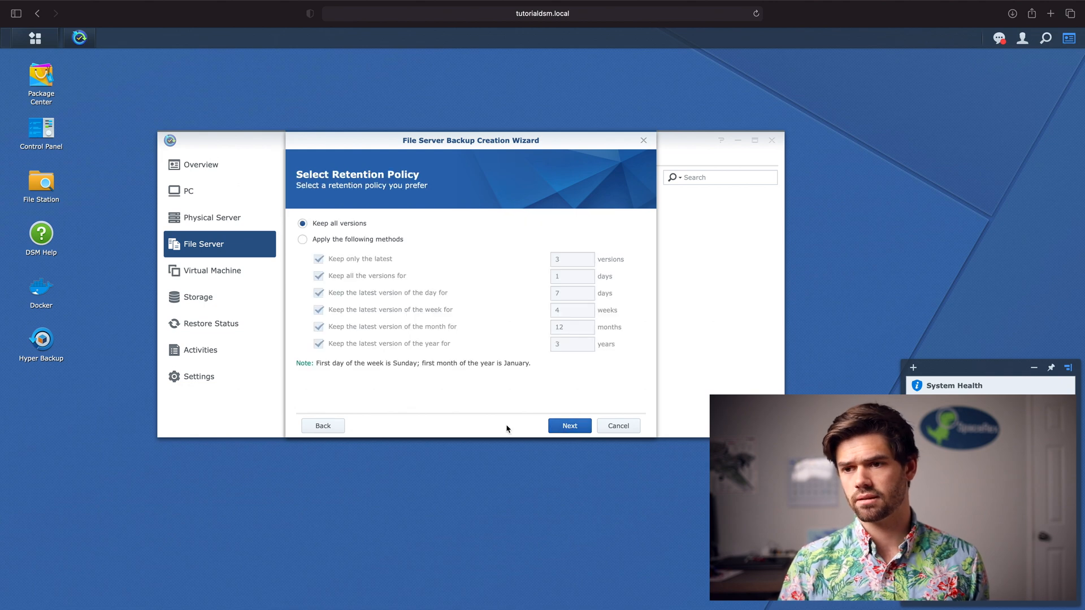
pyautogui.moveTo(415, 240)
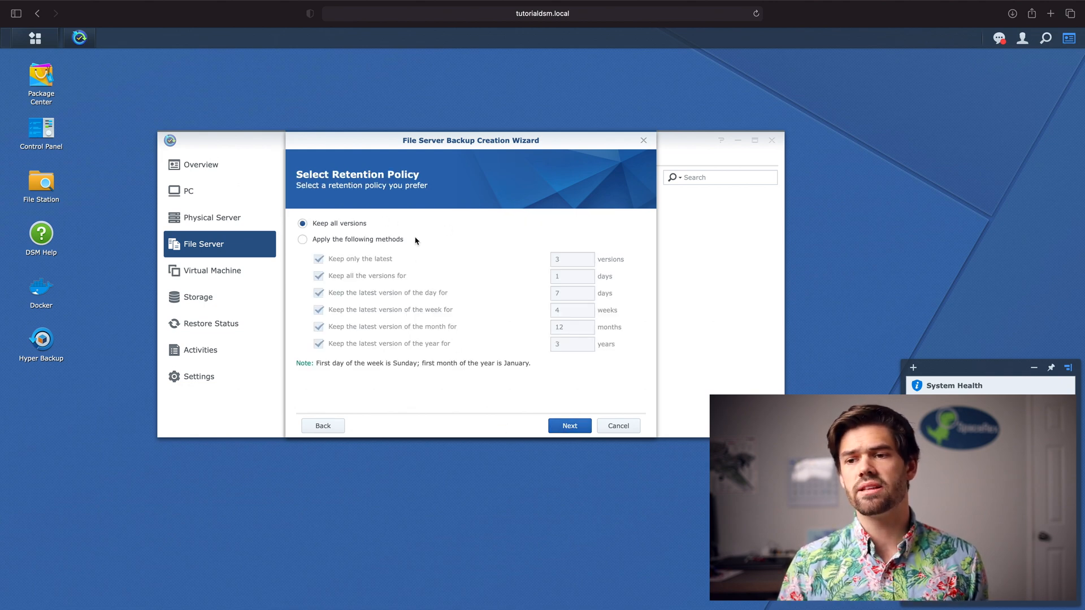
# - Set custom retention to 3 days, 7 days, 4 weeks, 12 months, with no yearly versions
pyautogui.click(302, 238)
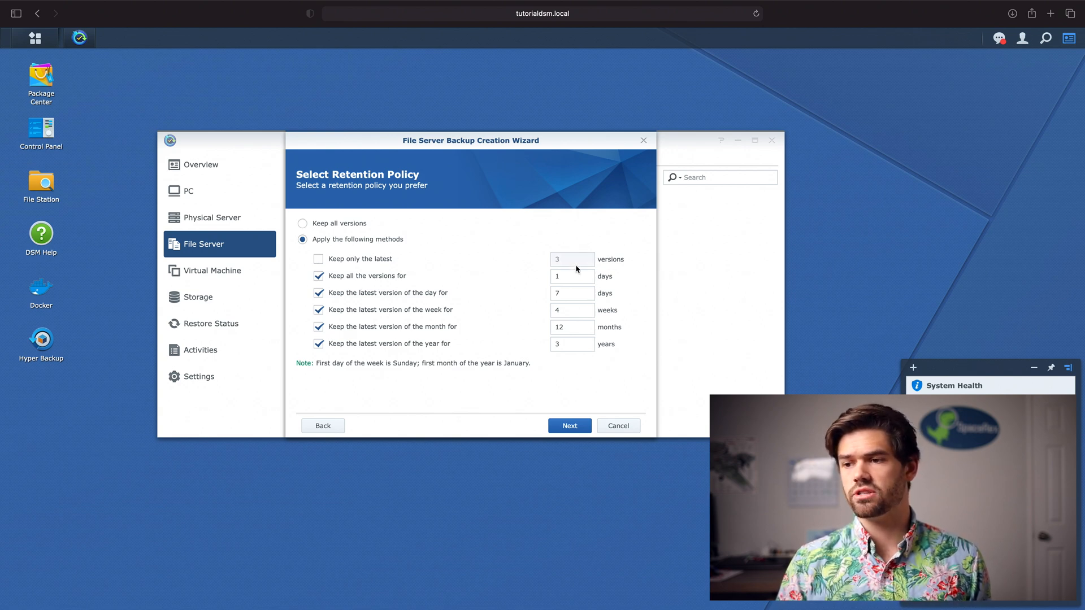
pyautogui.click(571, 276)
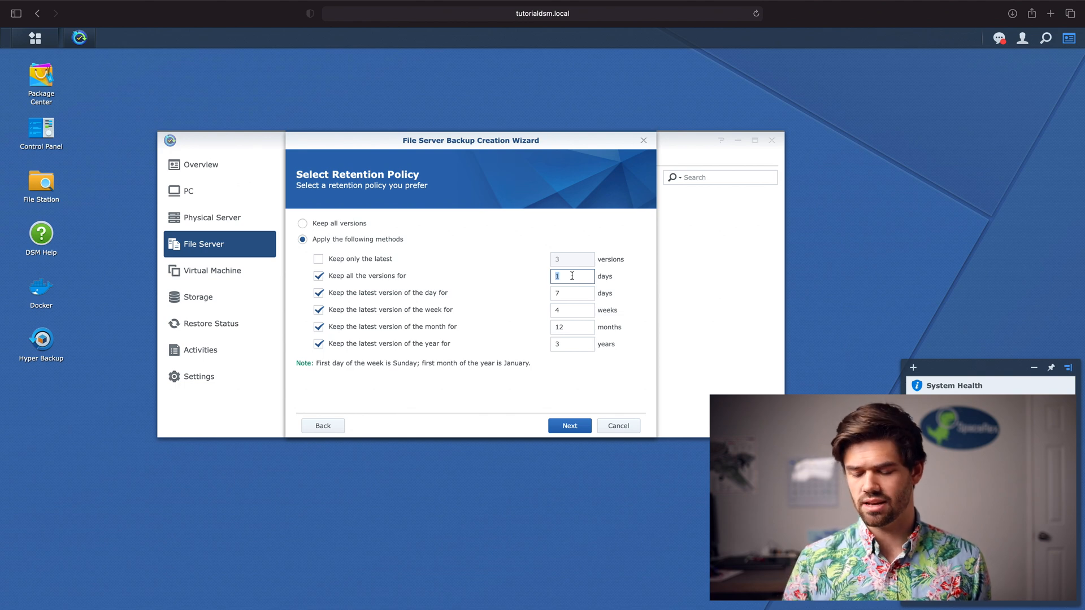
pyautogui.write('3')
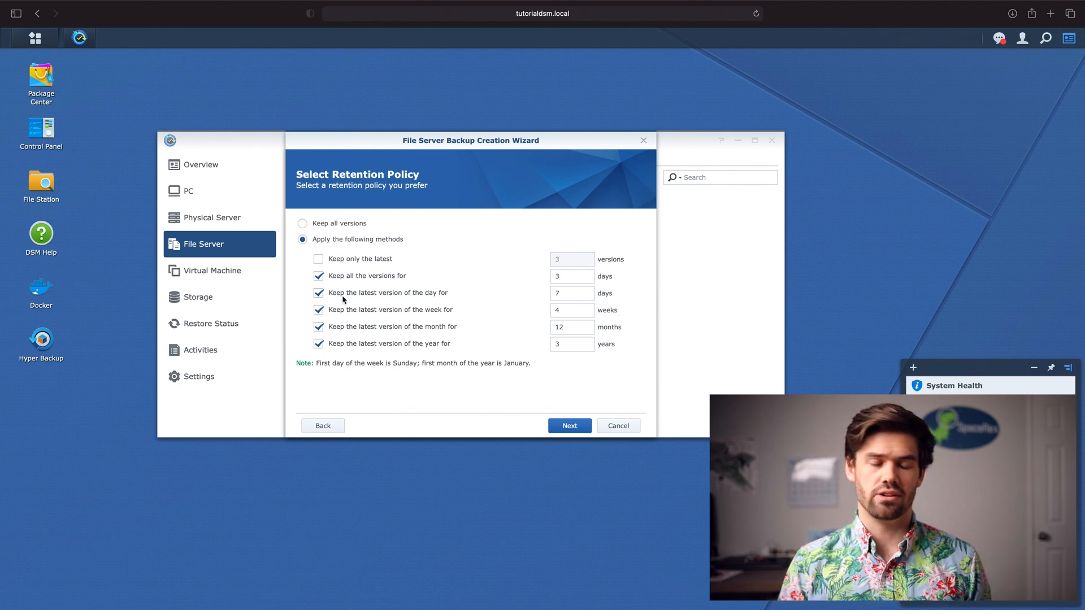
pyautogui.moveTo(440, 312)
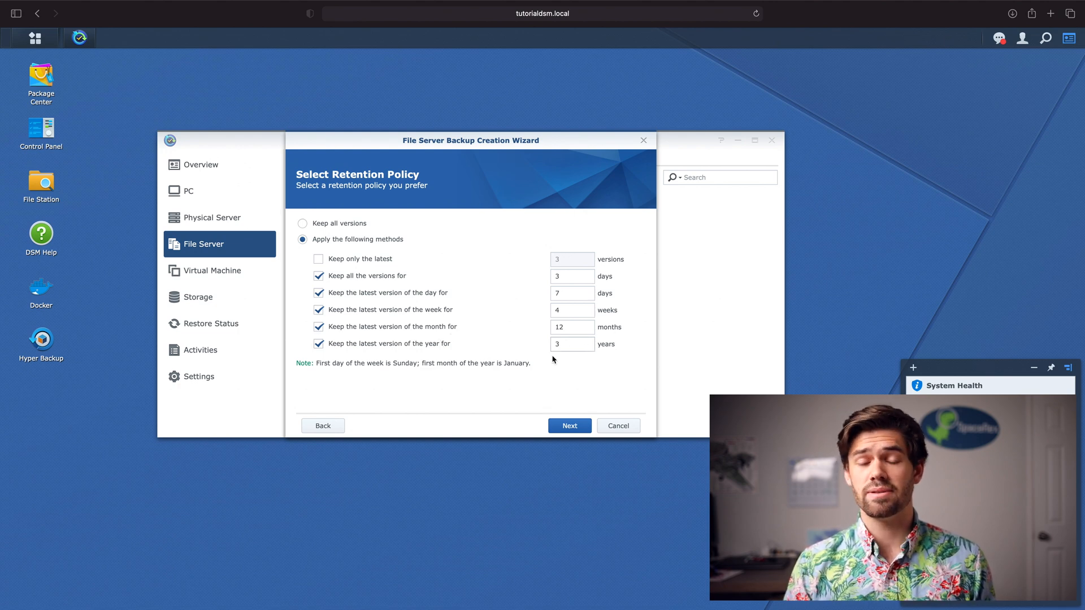
pyautogui.moveTo(566, 365)
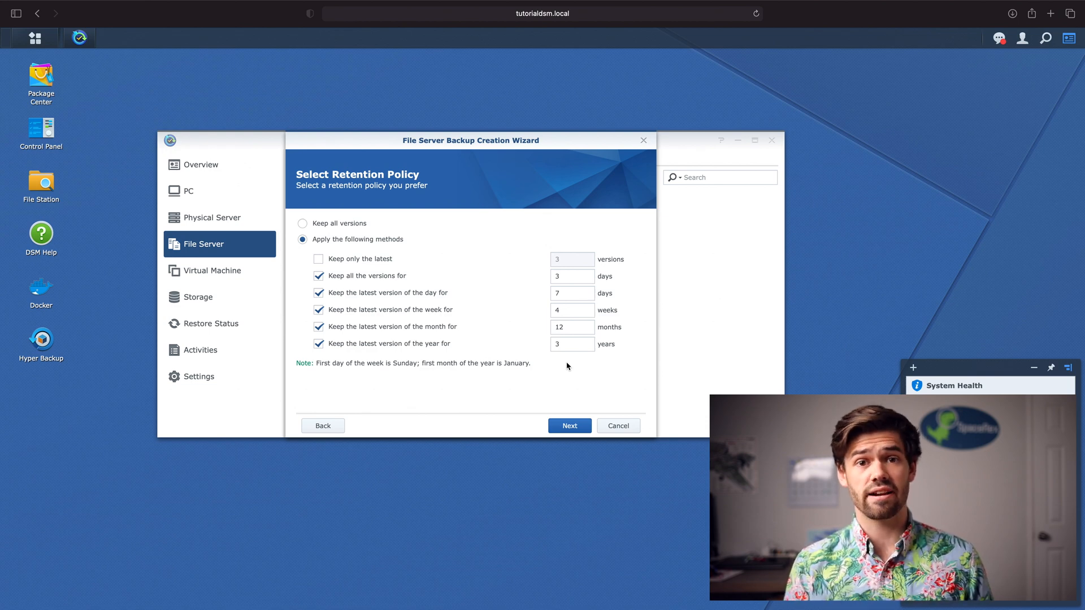
pyautogui.moveTo(604, 285)
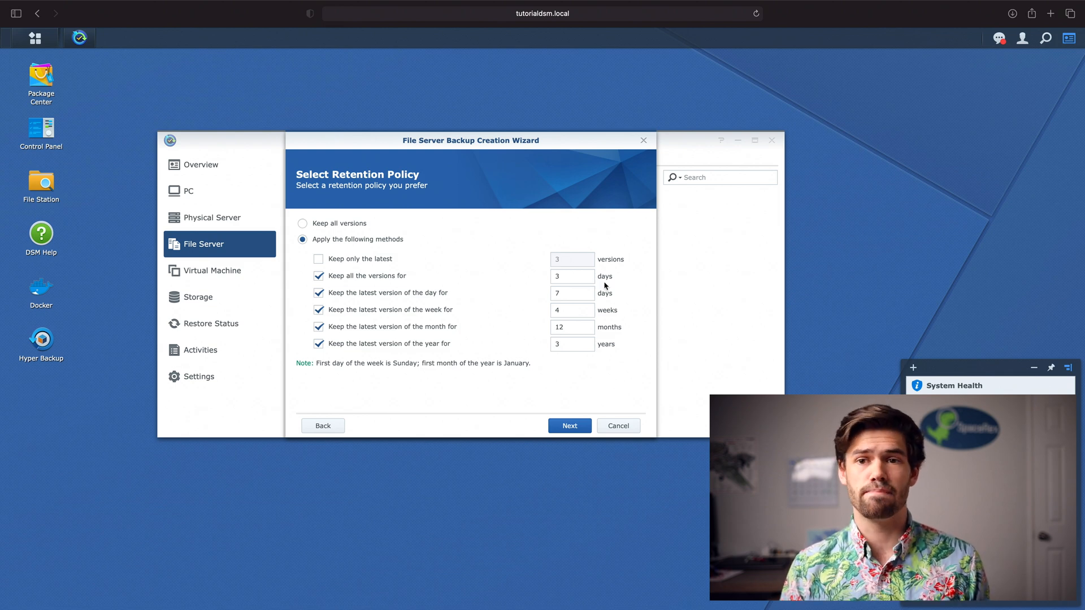
pyautogui.moveTo(326, 357)
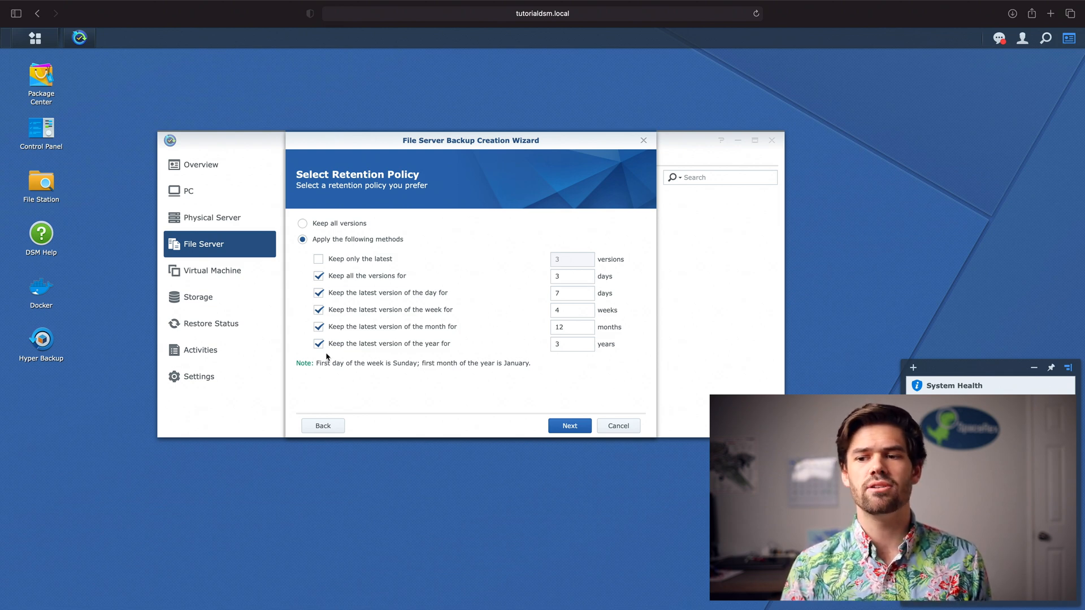
pyautogui.click(318, 344)
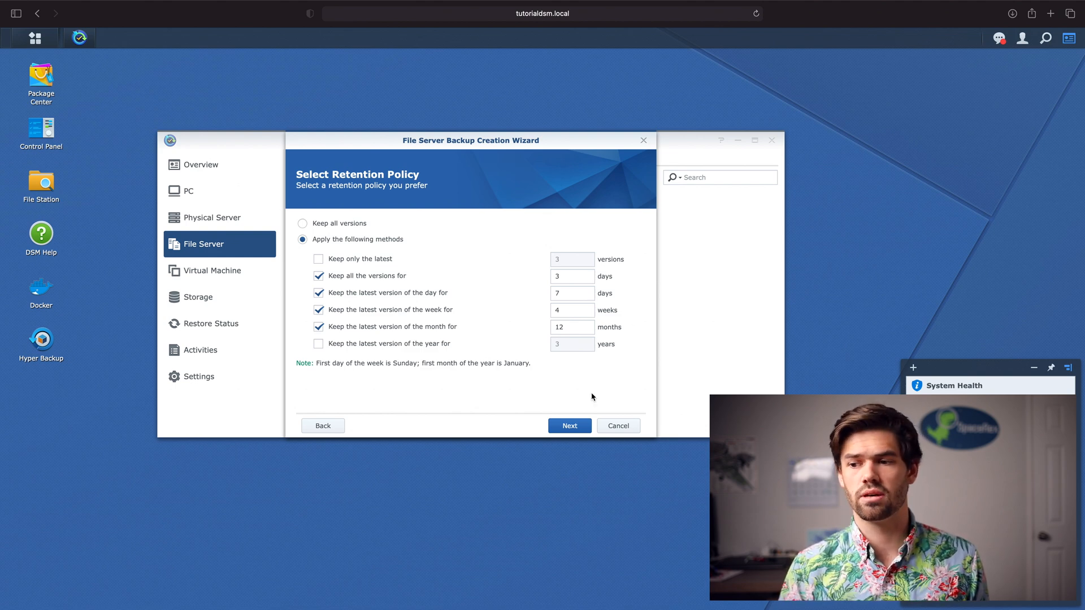
pyautogui.click(569, 426)
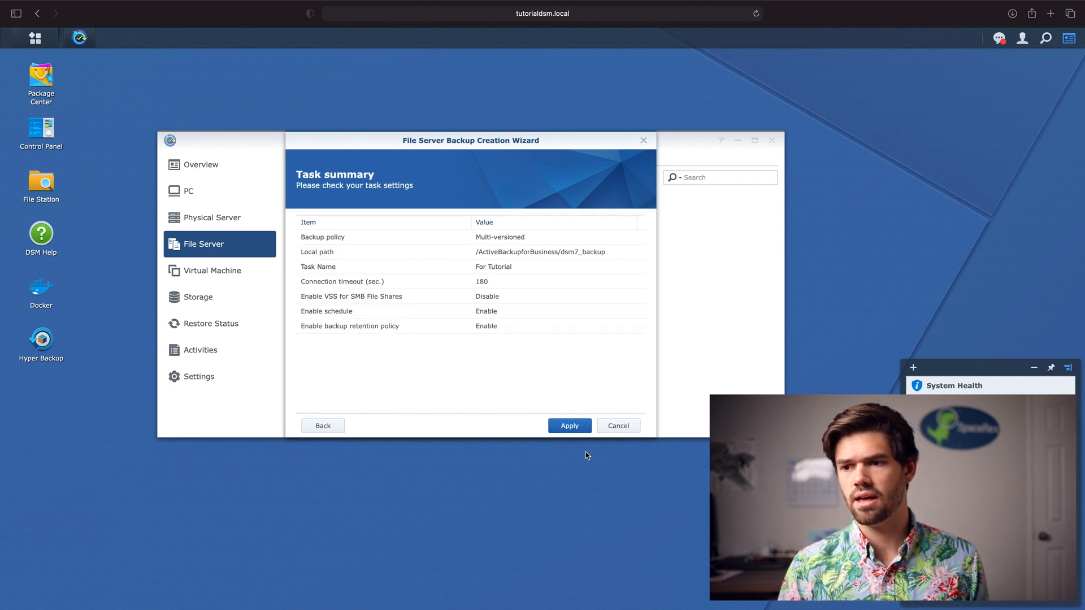
# - Apply the For Tutorial task, back it up now, and open its Restore Portal
pyautogui.click(569, 426)
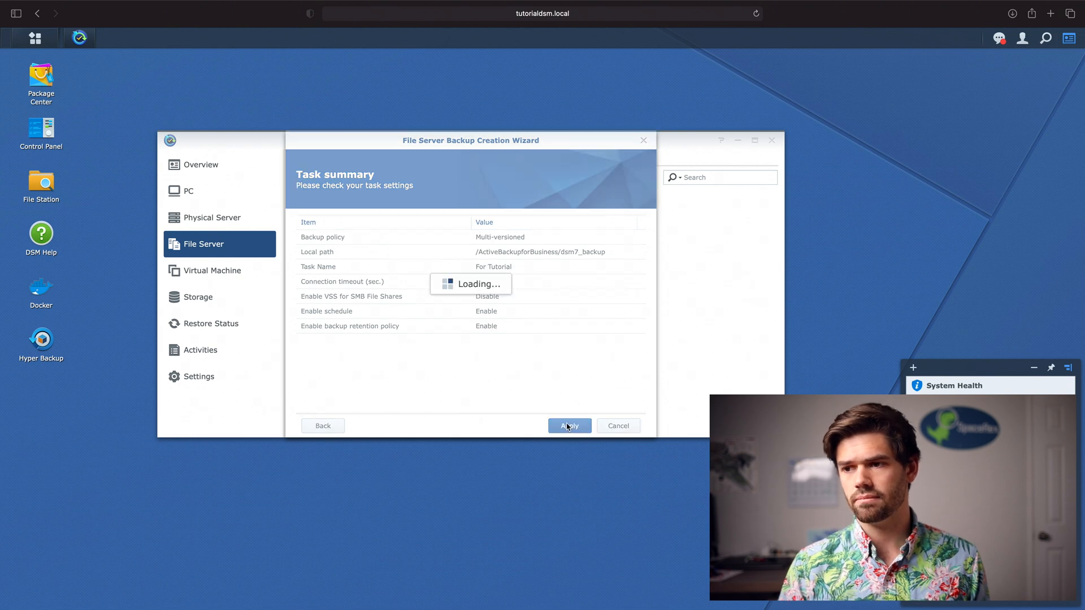
pyautogui.click(569, 425)
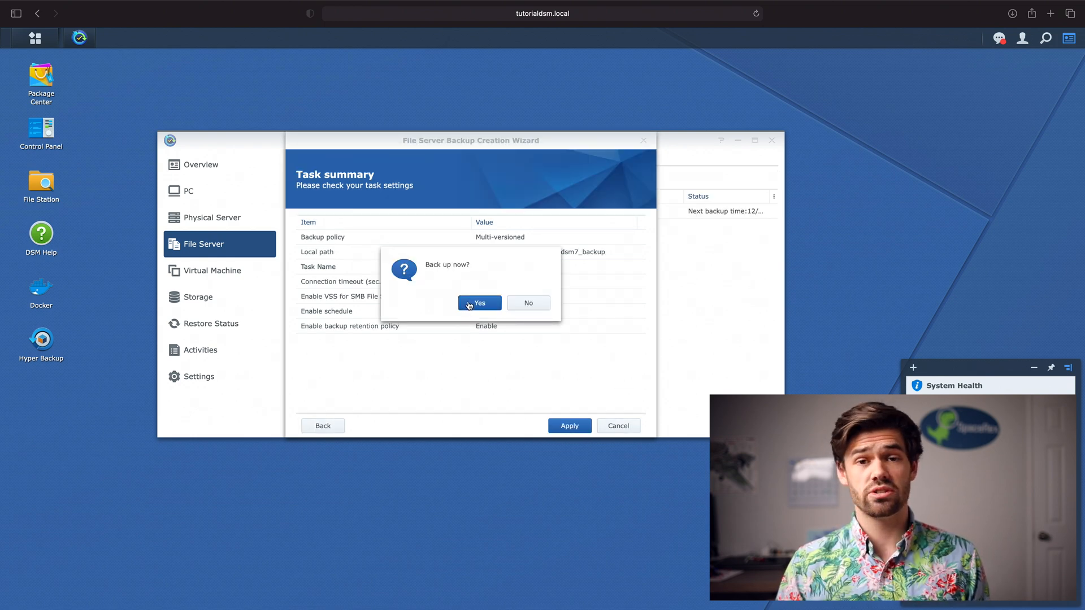
pyautogui.click(479, 303)
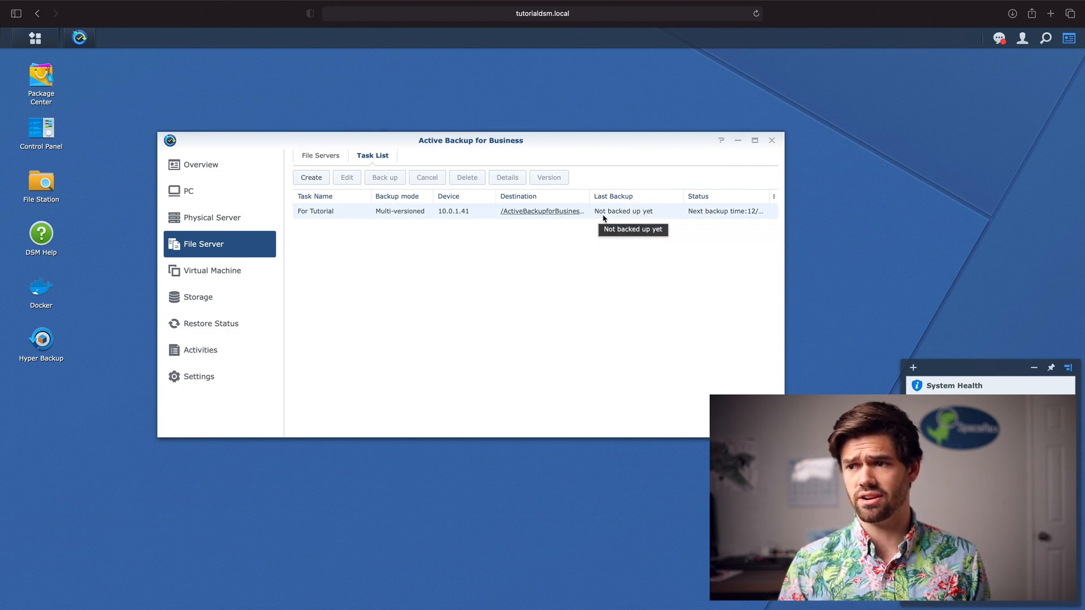
pyautogui.click(384, 177)
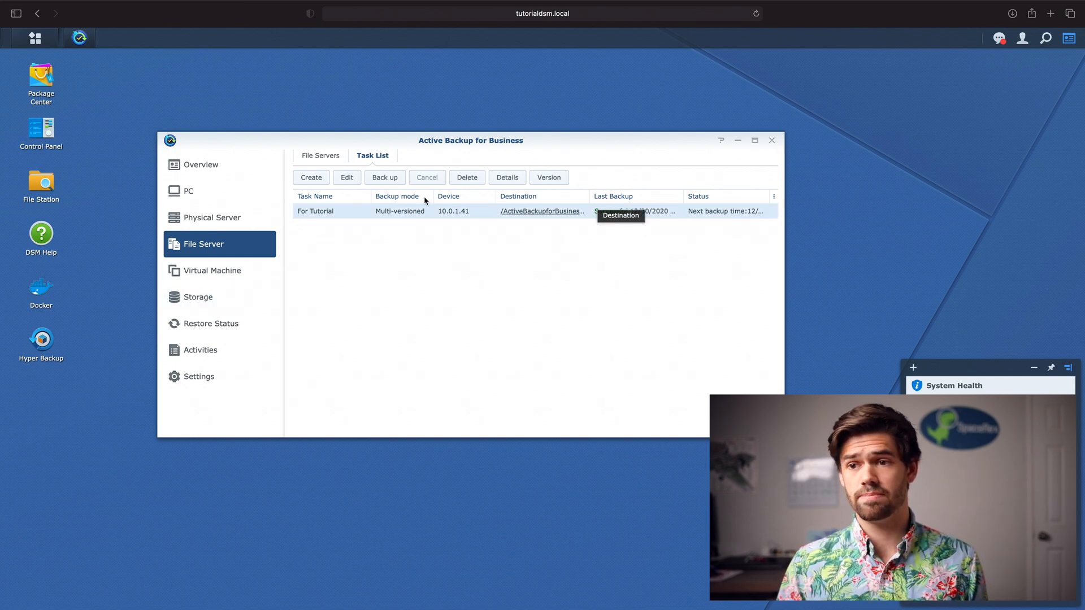
pyautogui.click(322, 155)
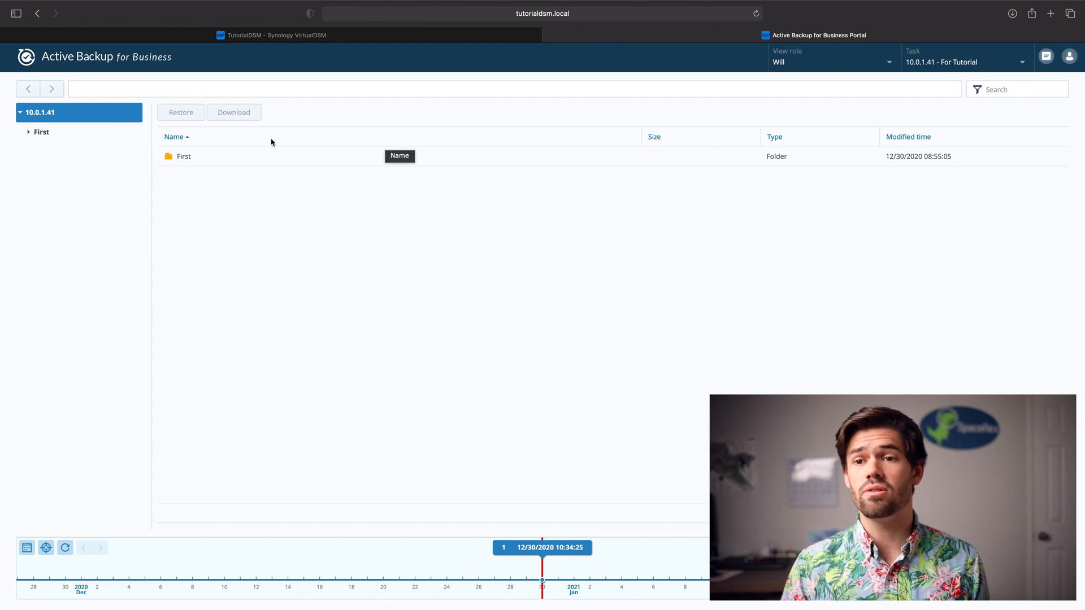
# - Open First, view .DS_Store restore details twice without restoring, then reopen the DSM Main Menu
pyautogui.doubleClick(184, 156)
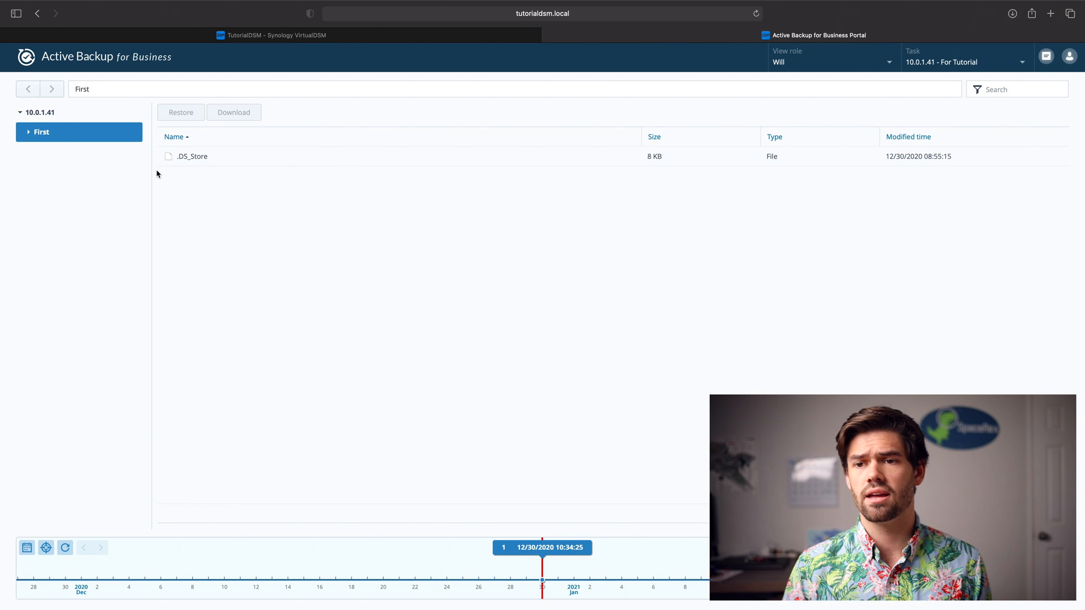
pyautogui.click(194, 156)
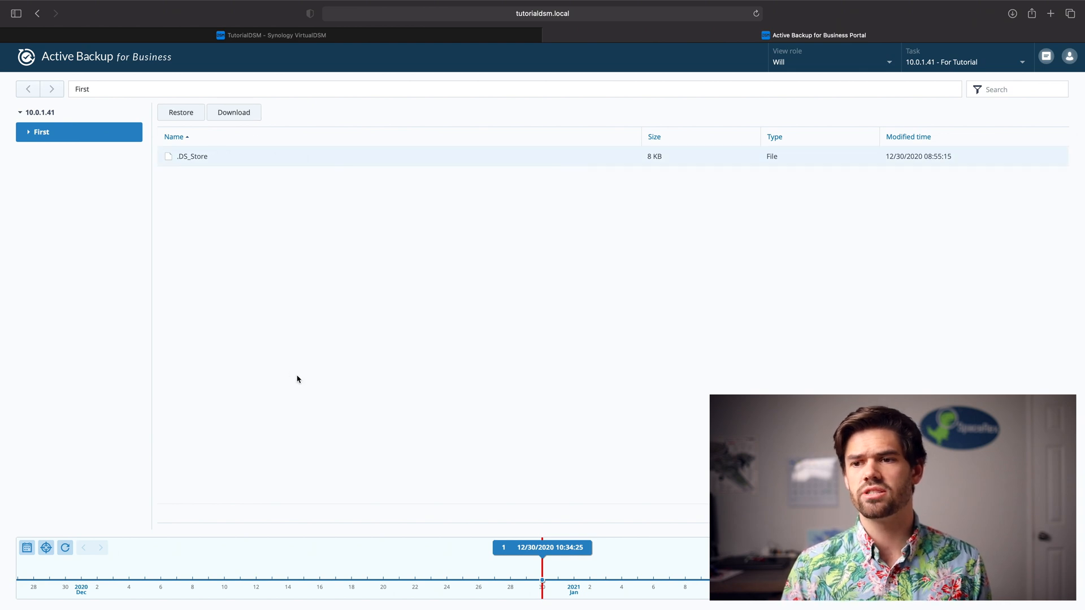
pyautogui.moveTo(188, 133)
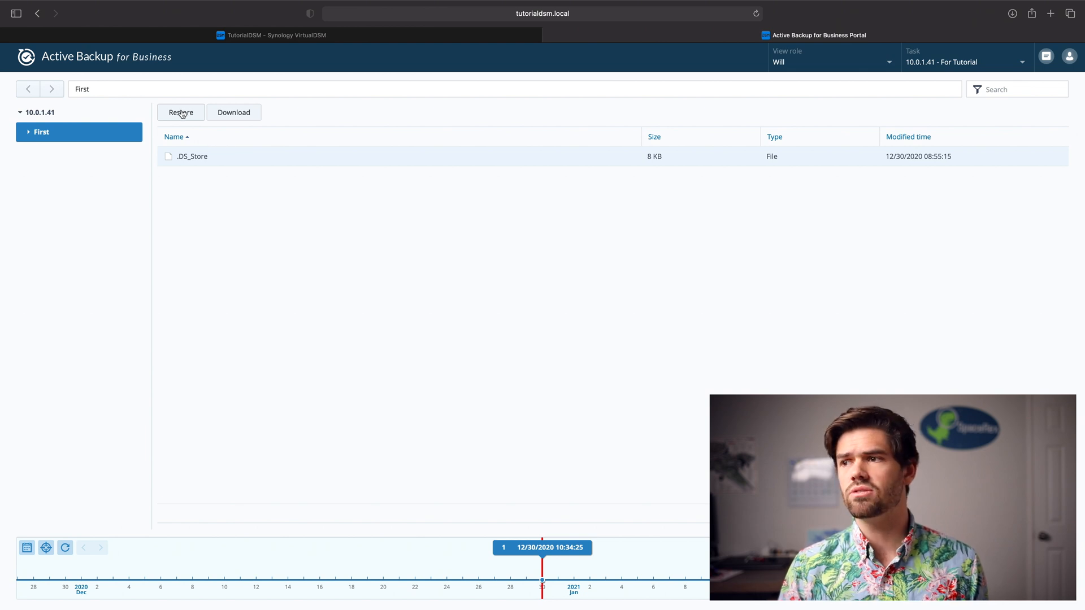
pyautogui.click(181, 112)
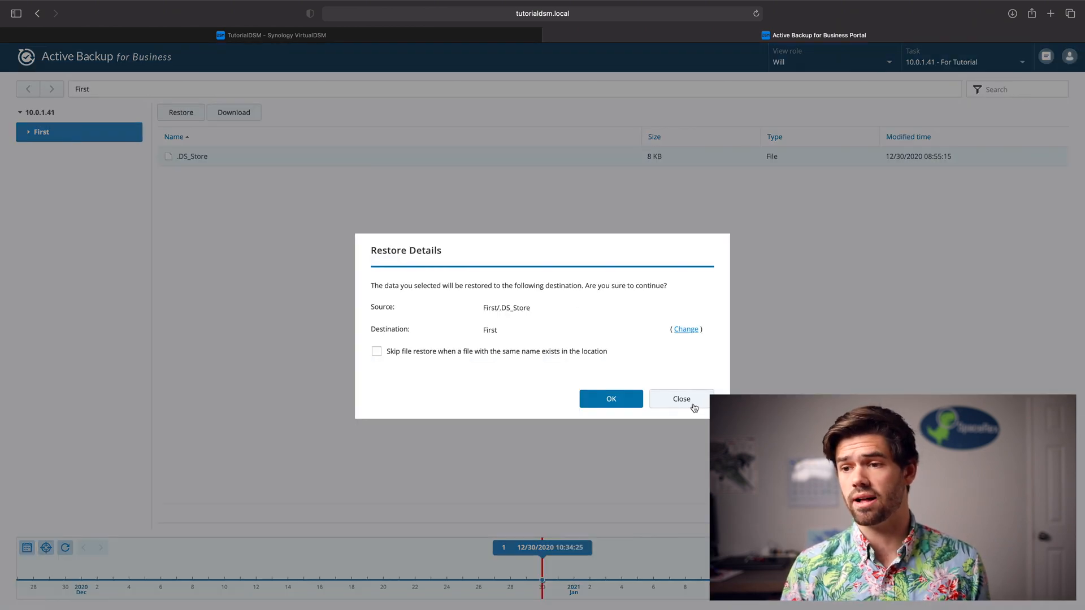
pyautogui.click(680, 399)
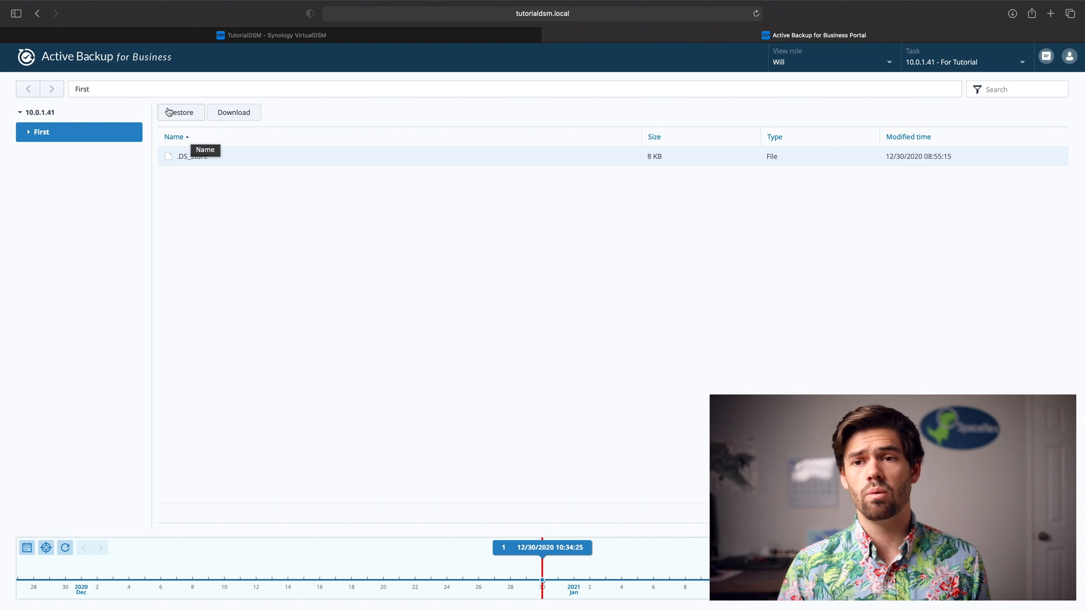
pyautogui.click(180, 112)
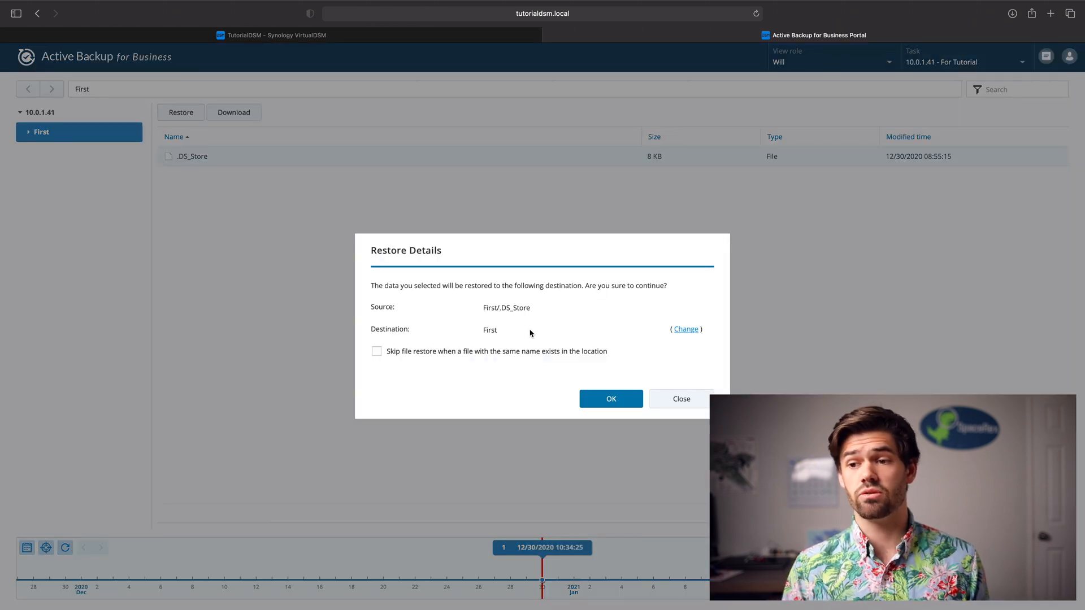
pyautogui.moveTo(530, 332)
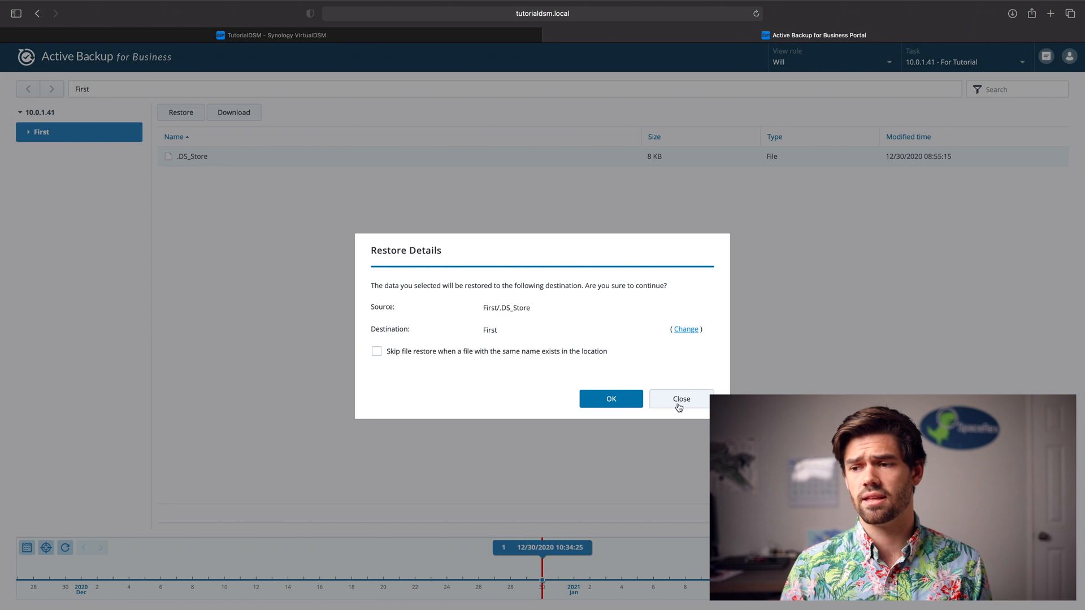
pyautogui.click(681, 398)
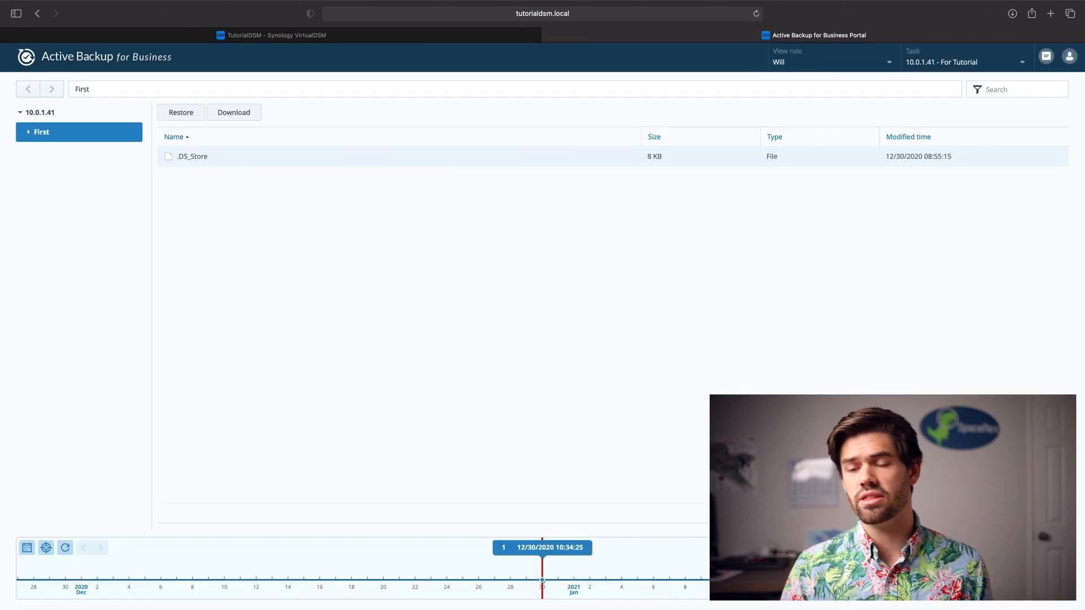
pyautogui.moveTo(252, 440)
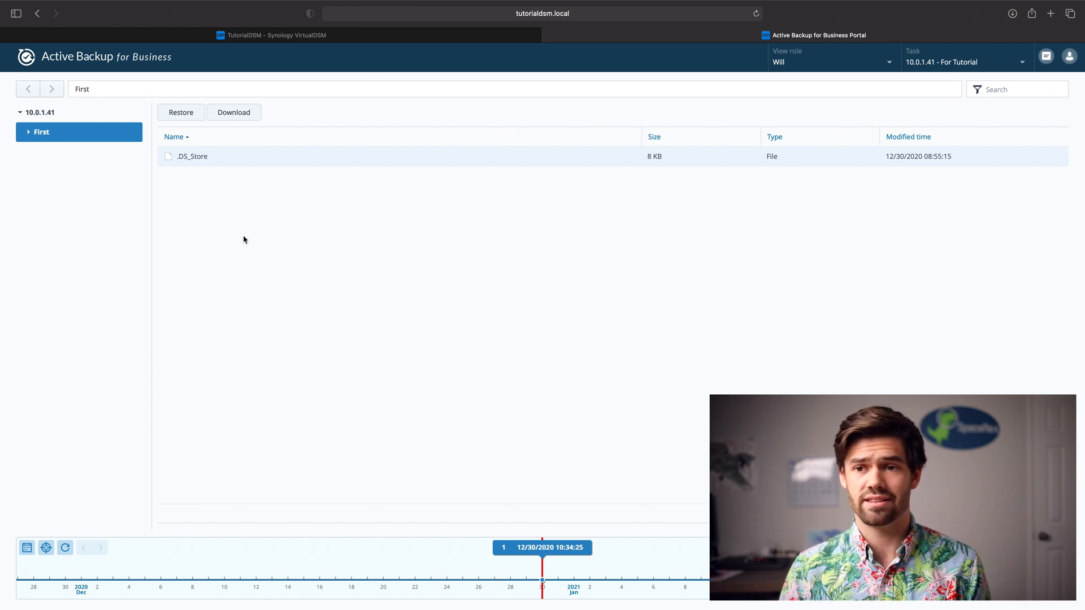
pyautogui.moveTo(182, 175)
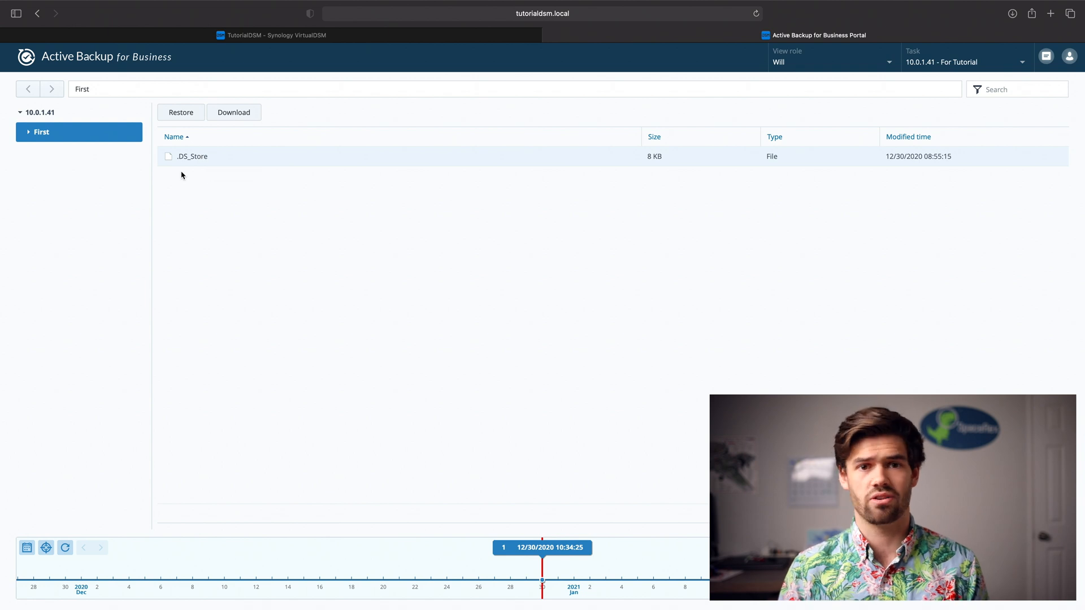
pyautogui.moveTo(158, 212)
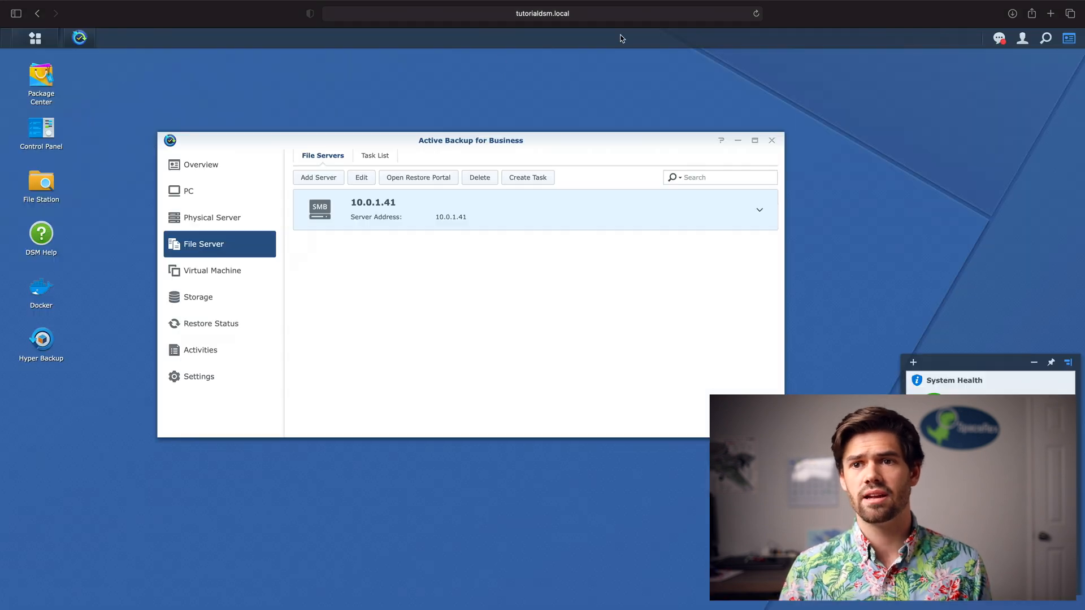
pyautogui.click(34, 37)
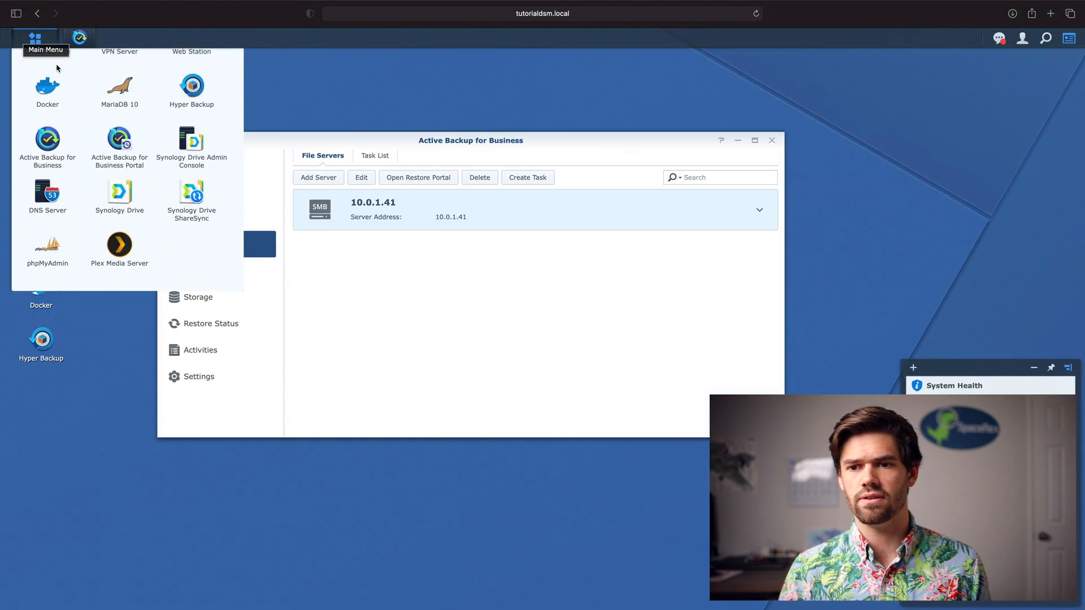